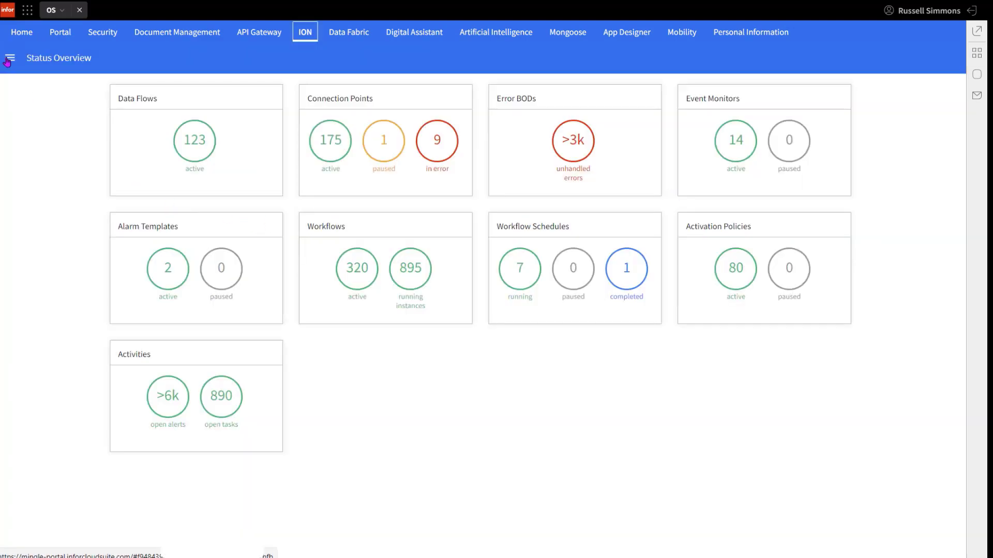
Step: Go to Activation Policies under Monitors & Workflows in the ION menu
left_click(11, 53)
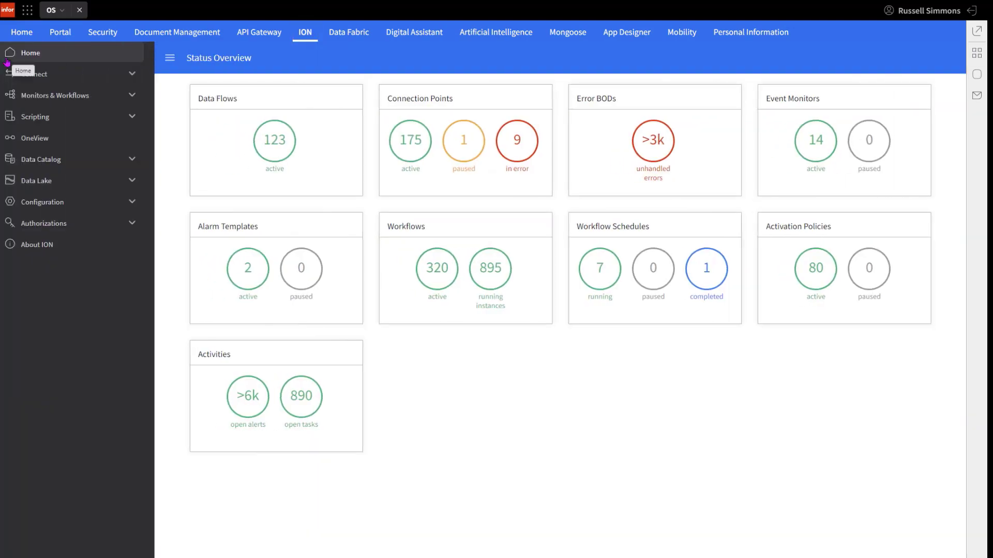
left_click(54, 95)
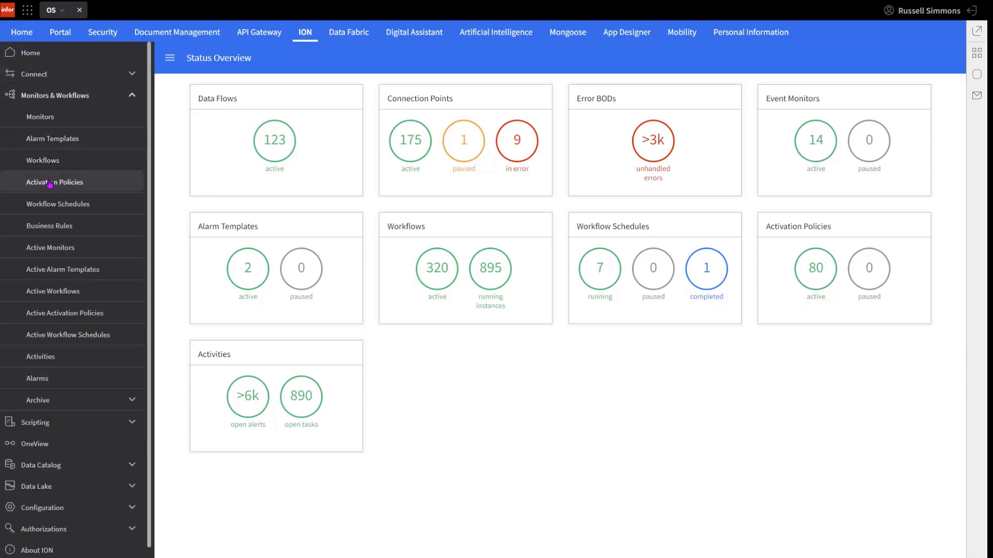
left_click(54, 182)
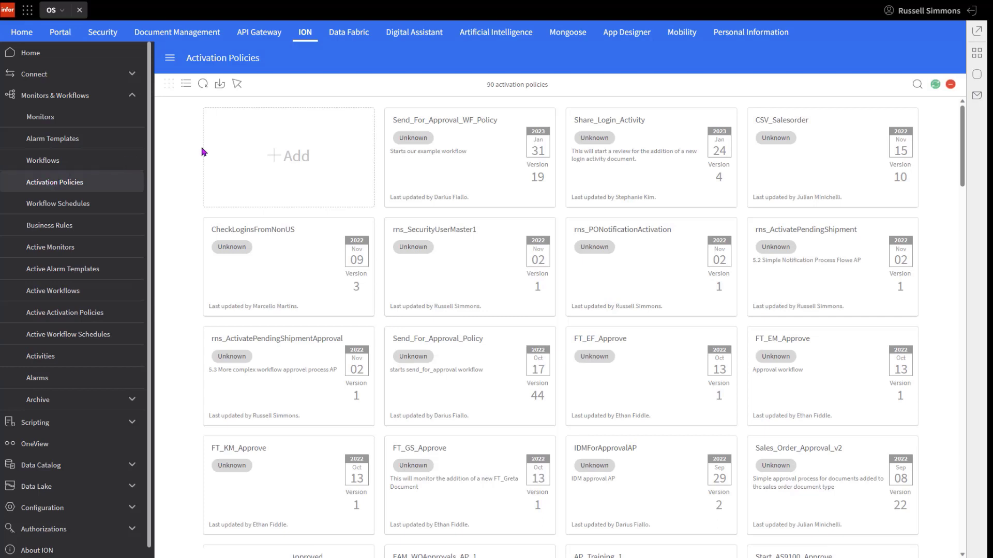
Step: Add an activation policy named Demo_ActivationPolicy and browse the Workflow dropdown
left_click(287, 156)
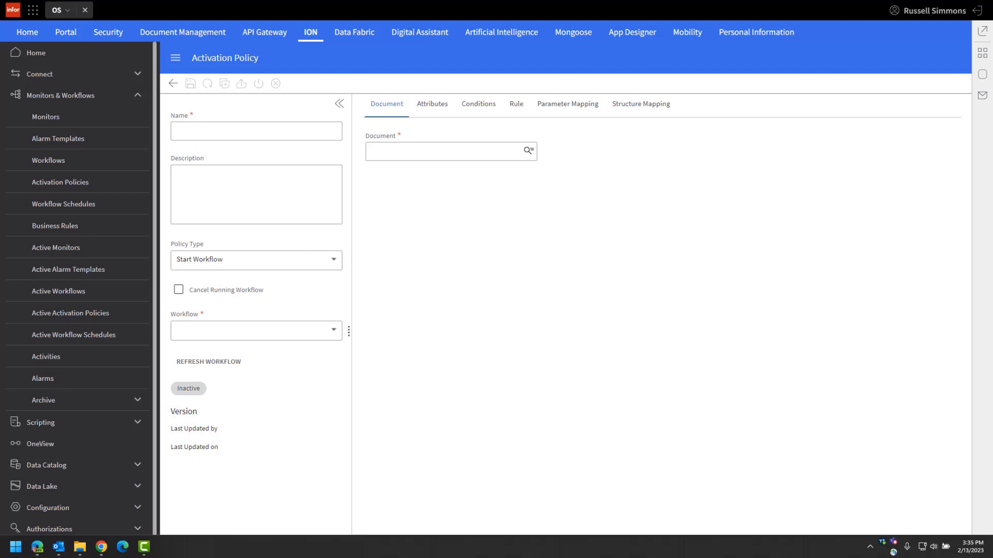
type("Demo_ActivationPolicy")
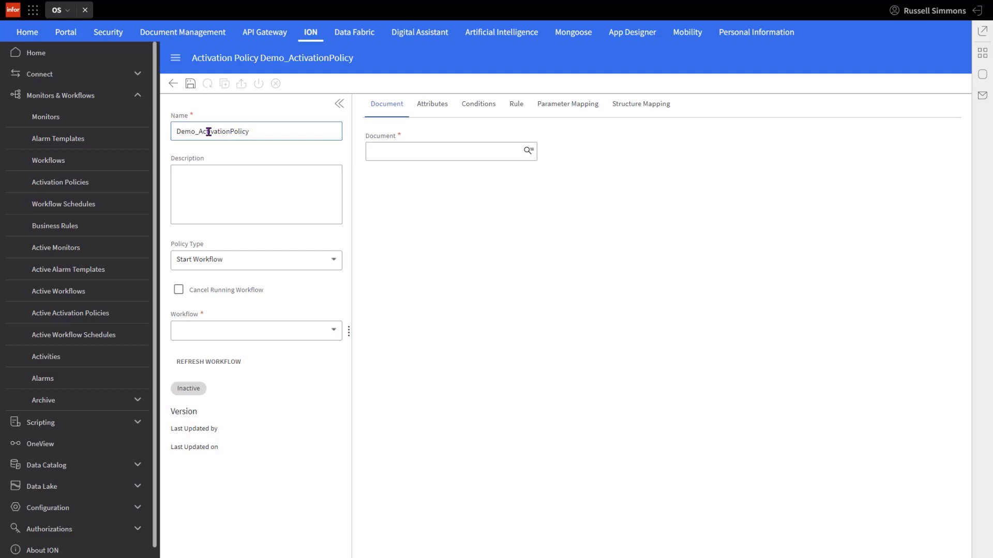
left_click(256, 194)
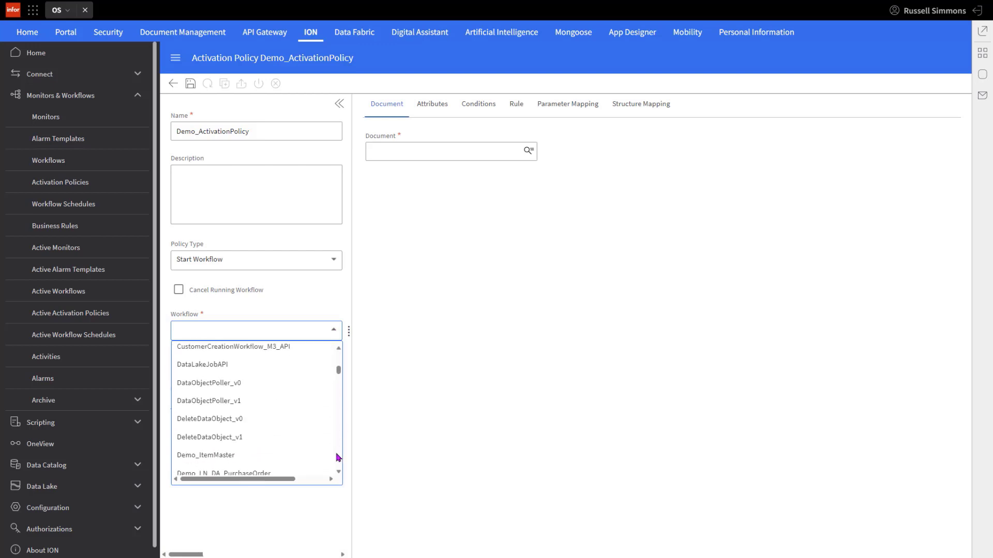
Step: Select Demo_ItemMaster as the policy's workflow
left_click(204, 455)
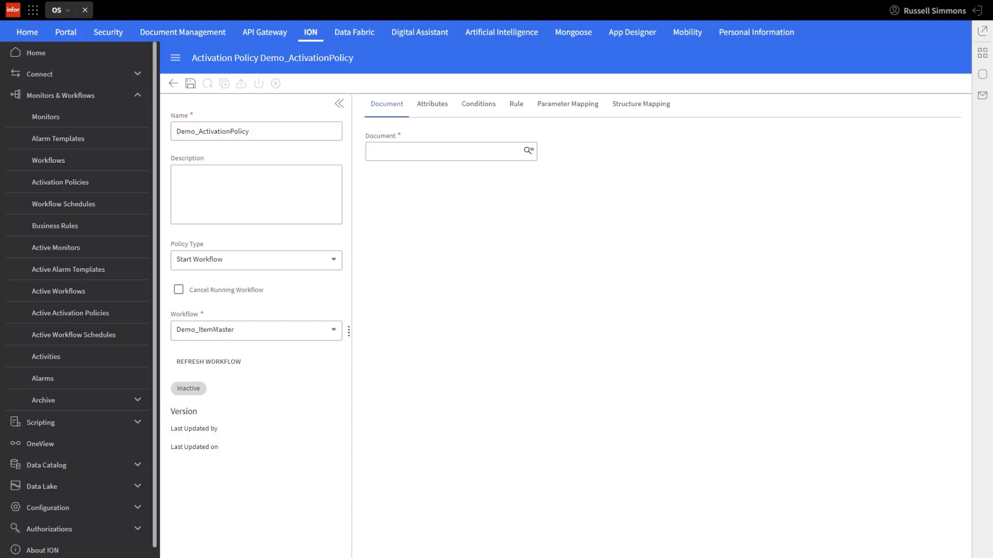
mouse_move(497, 173)
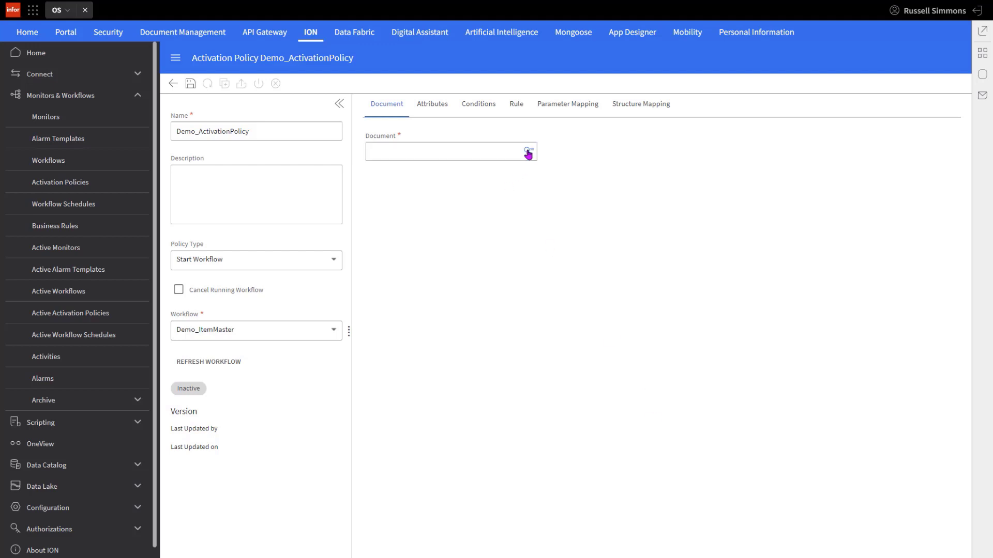
Step: Set ItemMaster as the policy's triggering document via the Document lookup
left_click(526, 151)
type("ItemMaster")
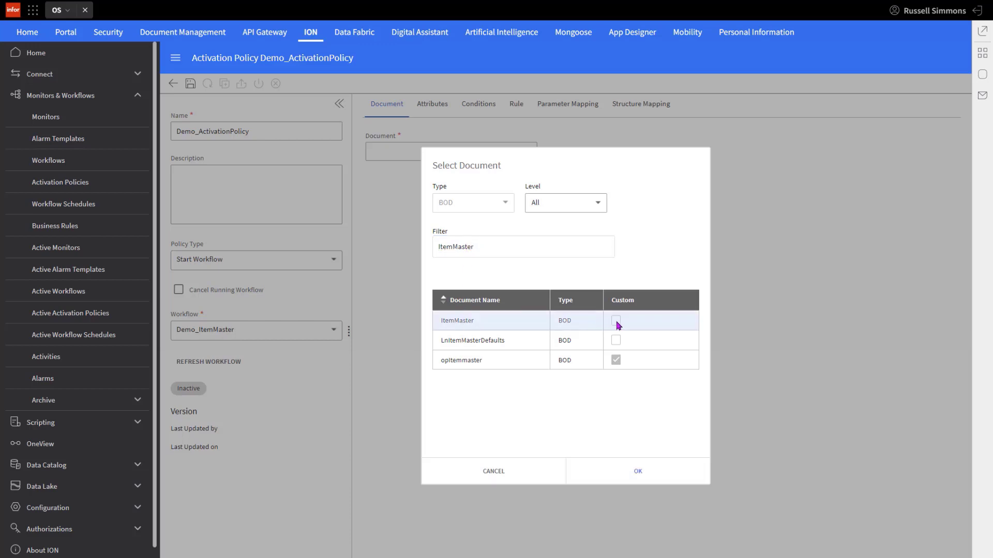
left_click(638, 471)
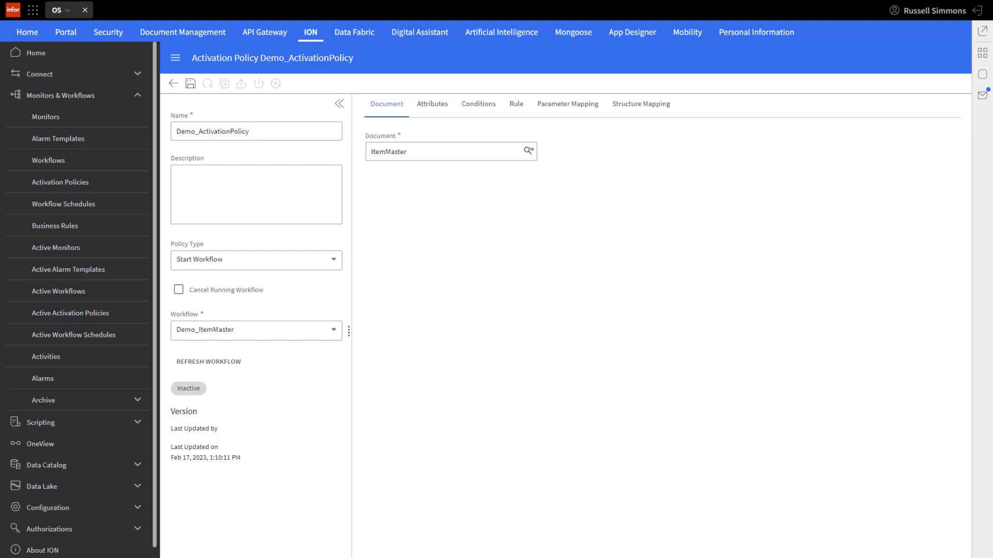
Step: Add the attribute ItemMaster/ItemMasterHeader/ItemID/ID to the policy
left_click(432, 103)
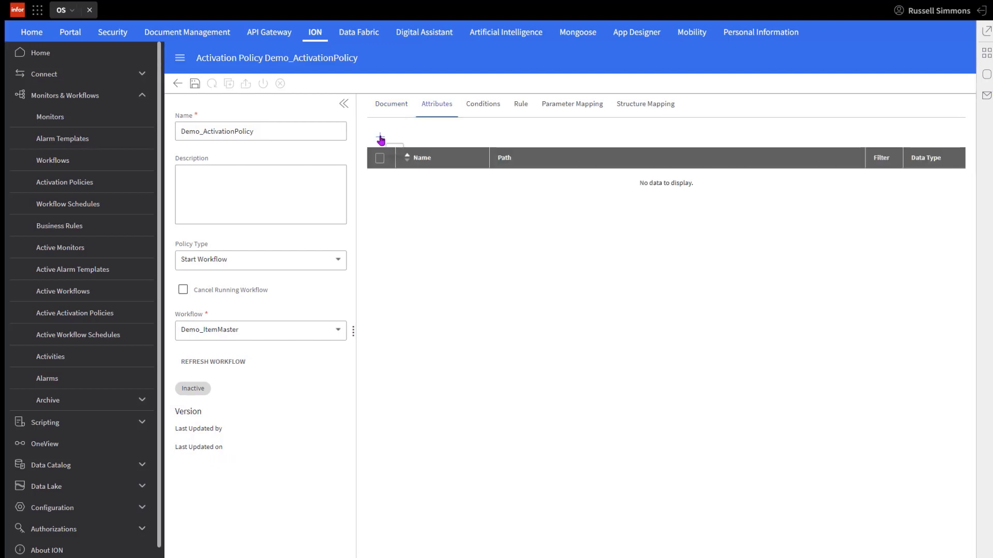
left_click(380, 137)
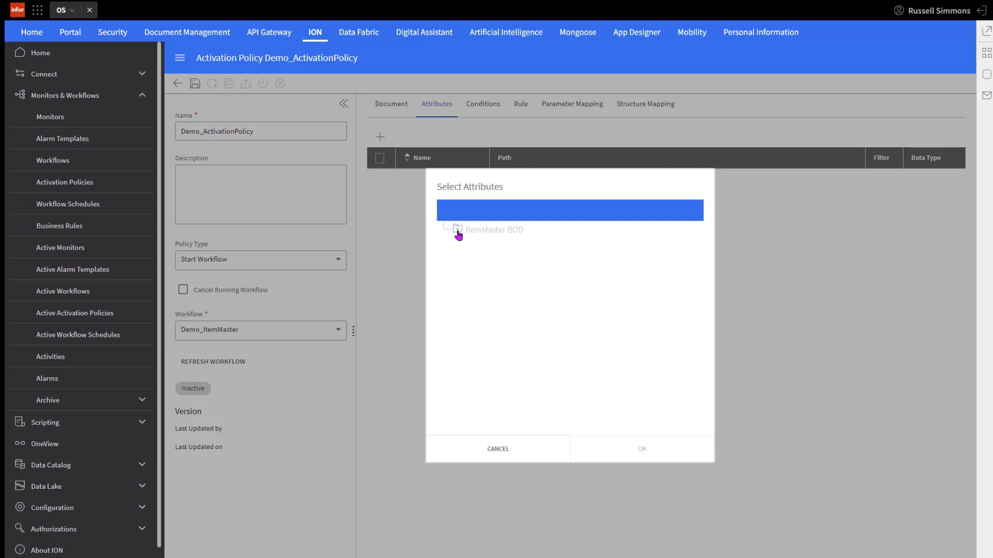
left_click(457, 230)
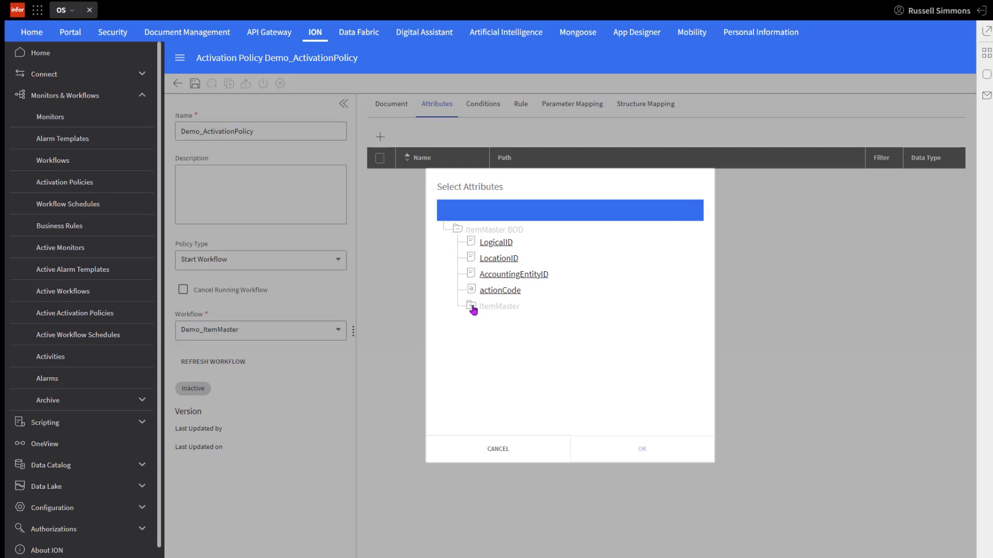
left_click(469, 306)
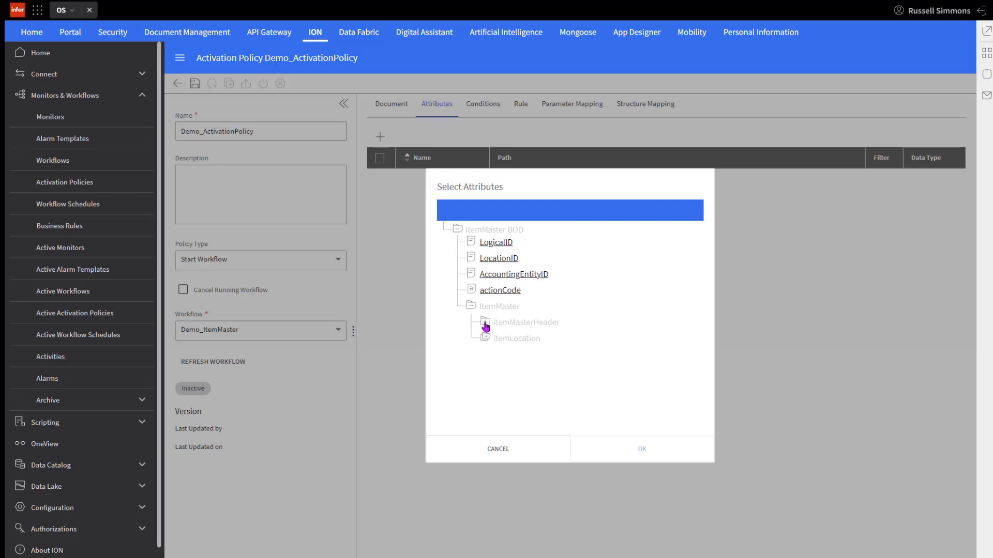
left_click(484, 322)
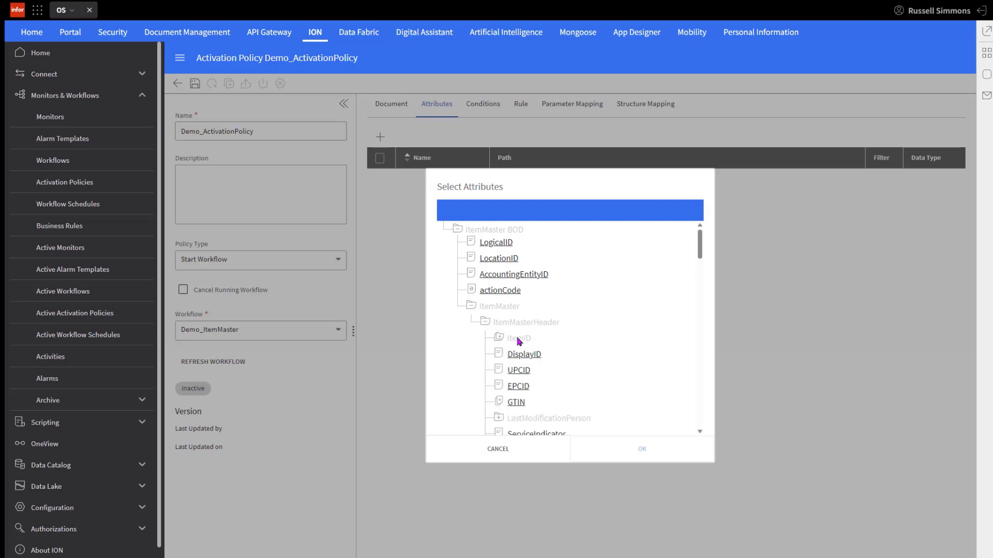
left_click(495, 338)
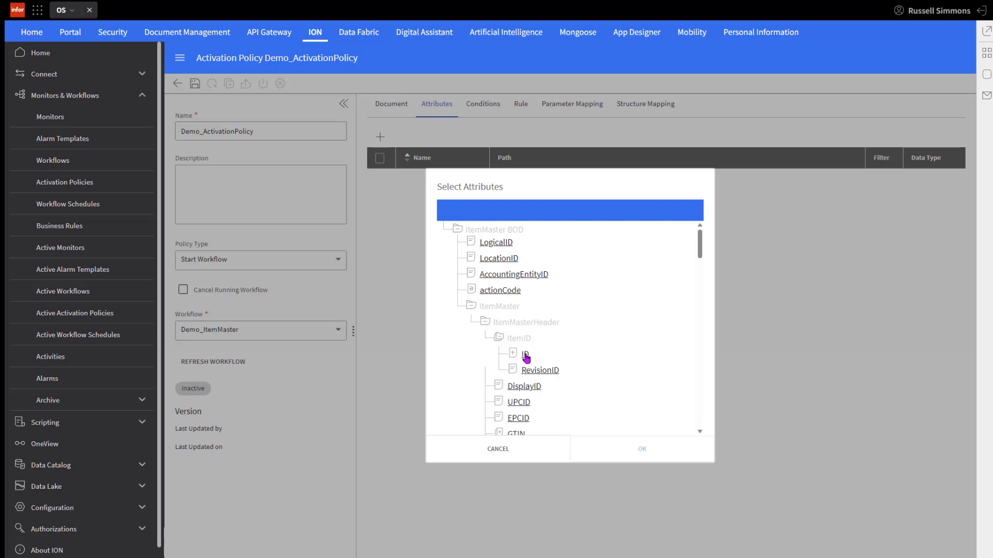
left_click(524, 354)
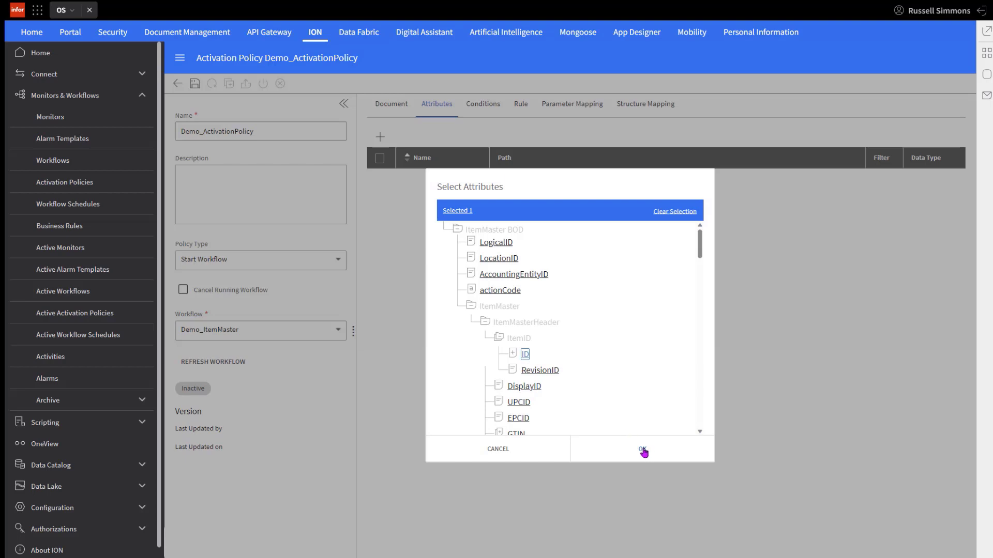
left_click(642, 449)
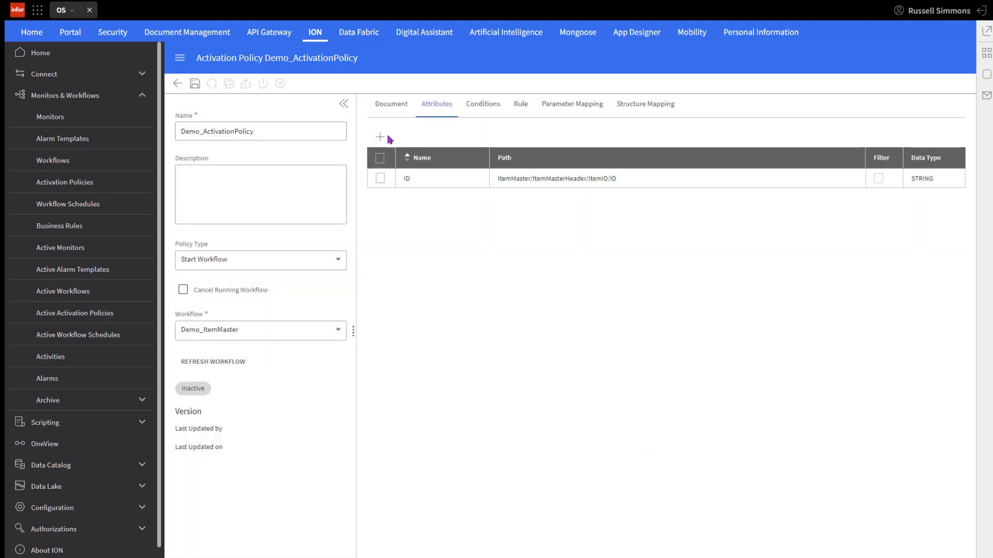
Step: Add the attribute ItemMaster/ItemMasterHeader/ItemStatus/Code to the policy
left_click(378, 137)
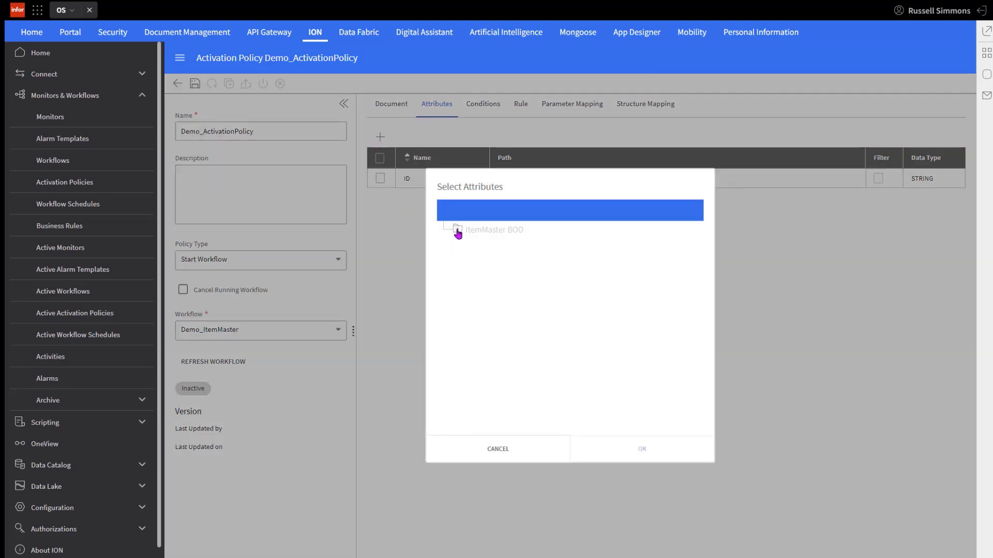
left_click(456, 230)
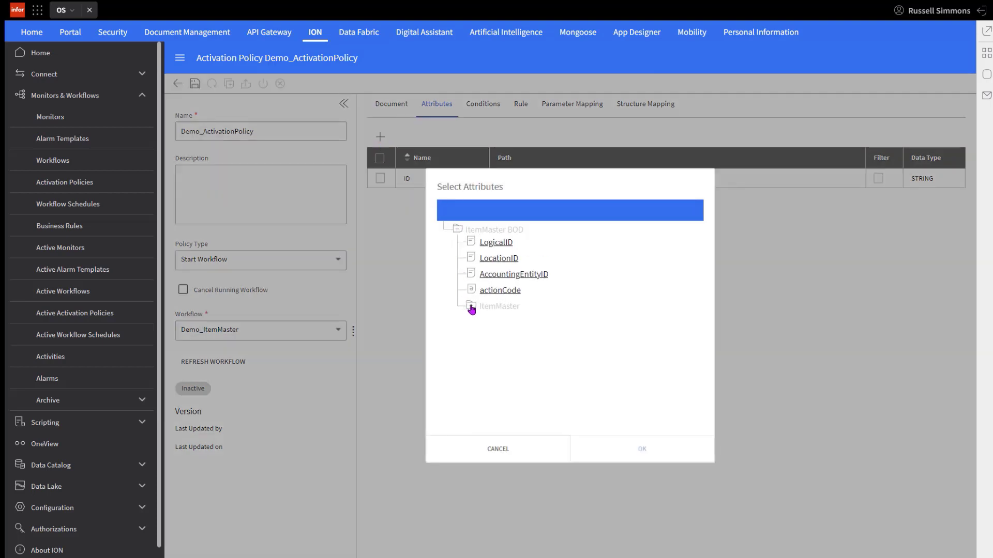
left_click(471, 306)
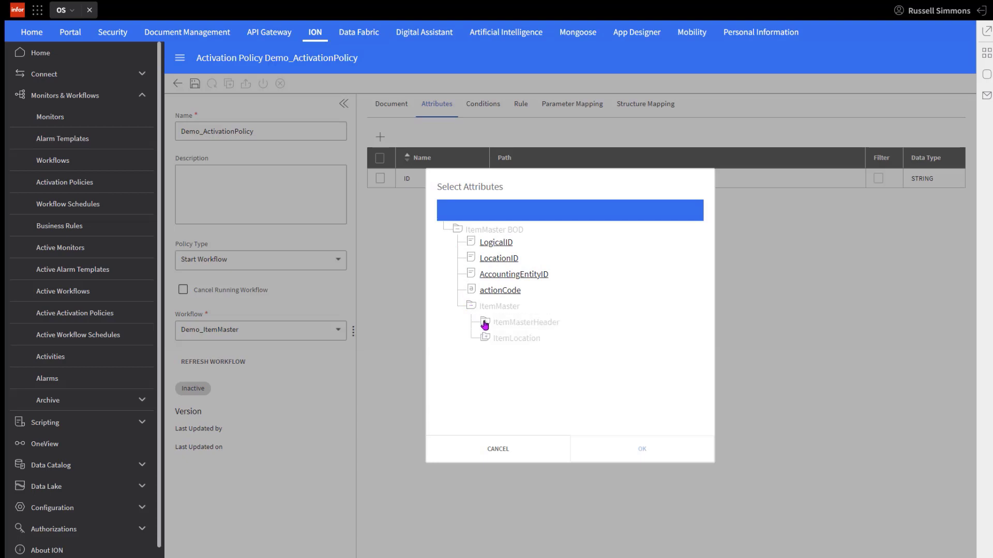
left_click(484, 322)
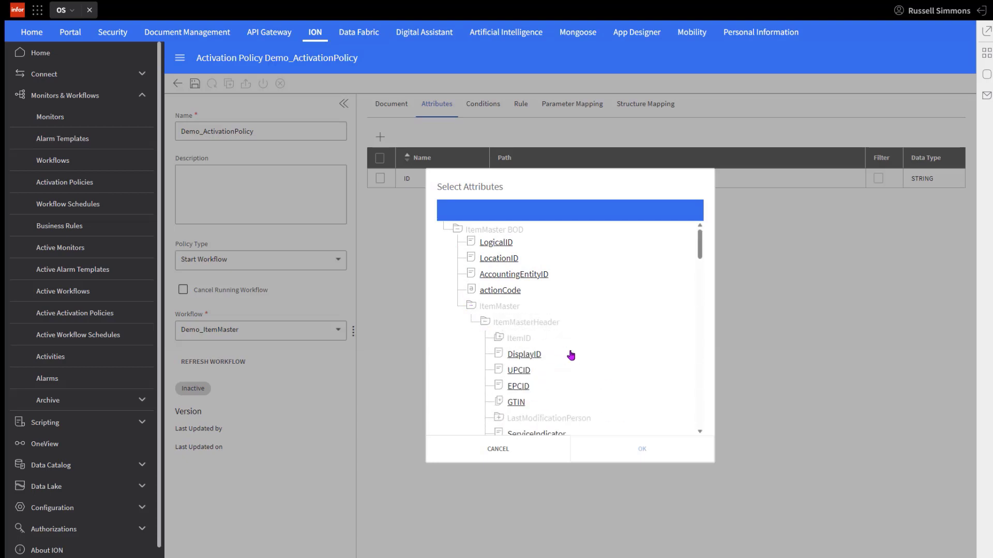
scroll("down", 3)
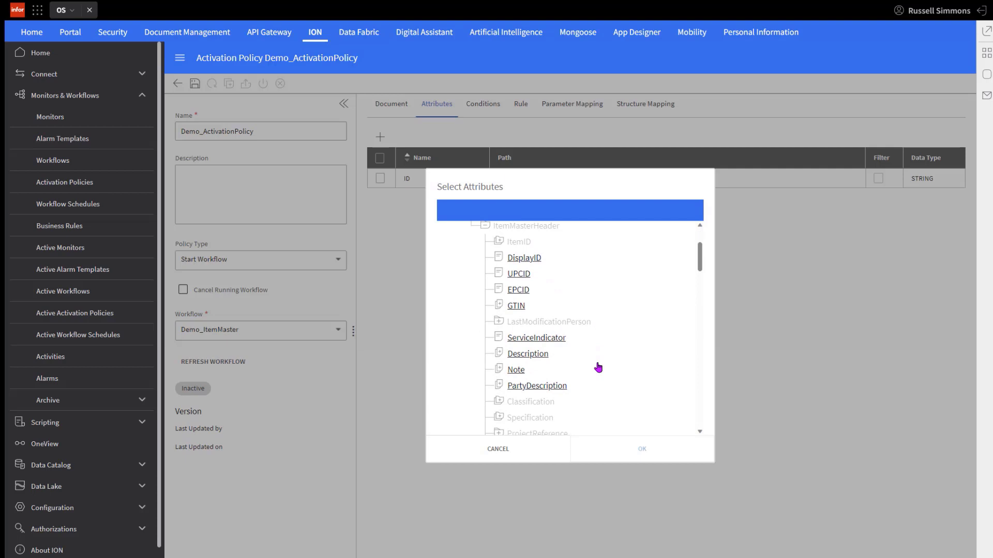
scroll("down", 3)
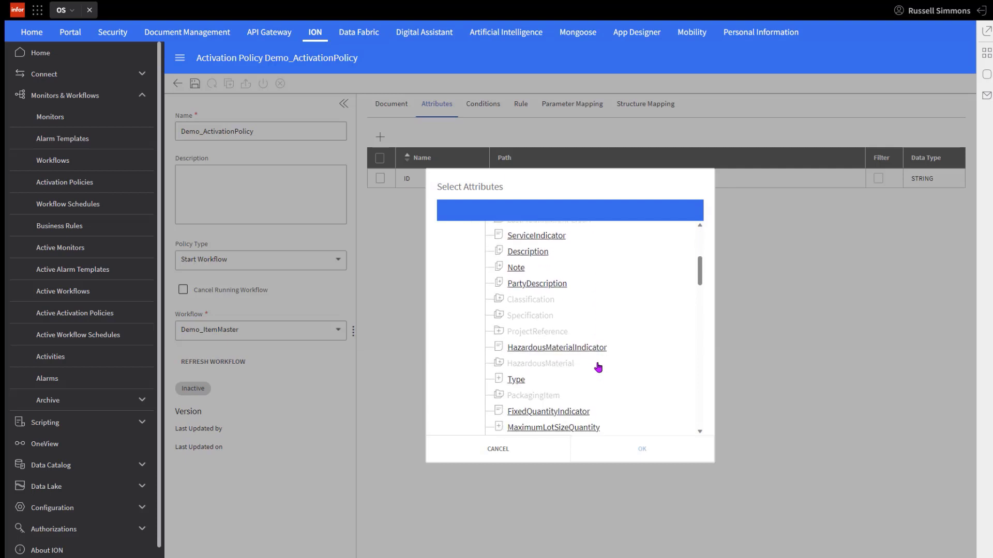
scroll("down", 3)
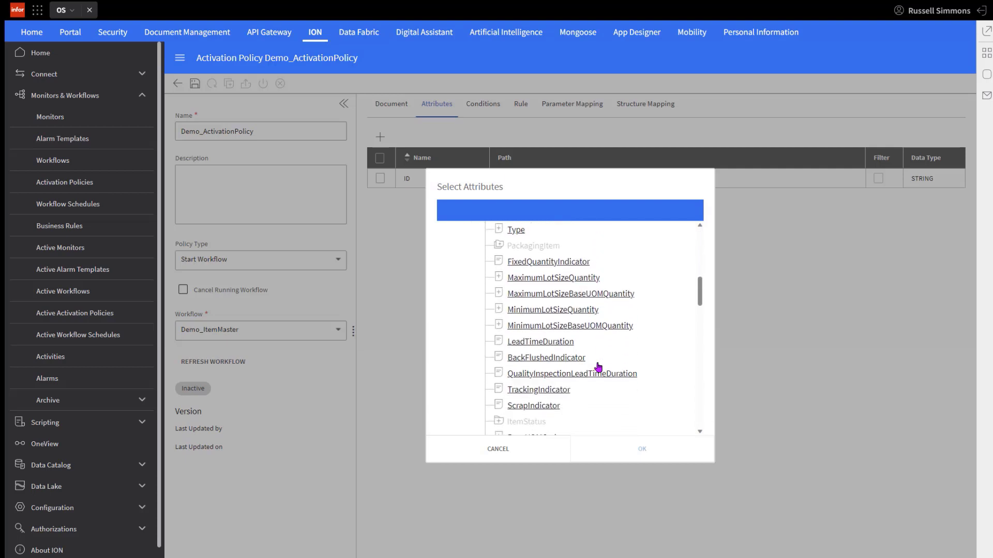
scroll("down", 3)
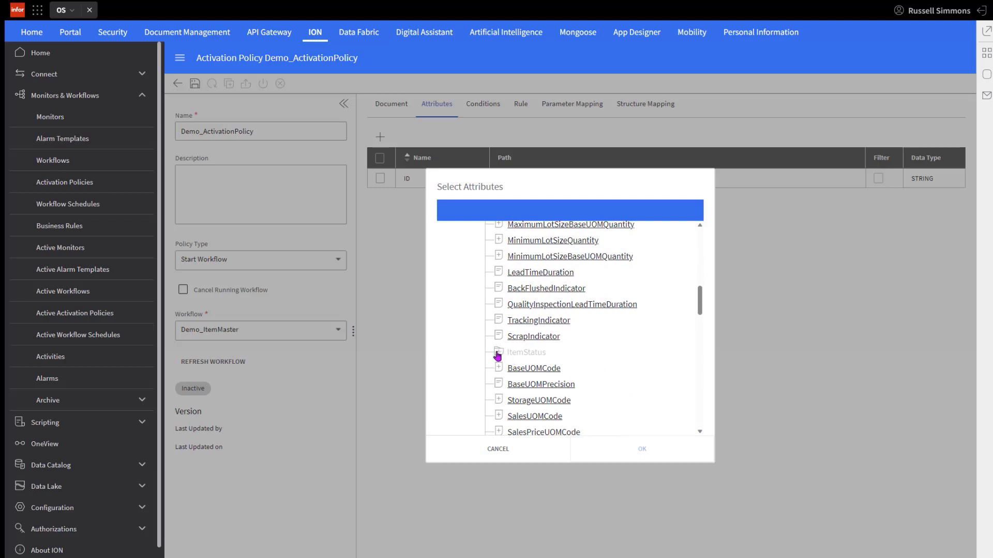
left_click(498, 355)
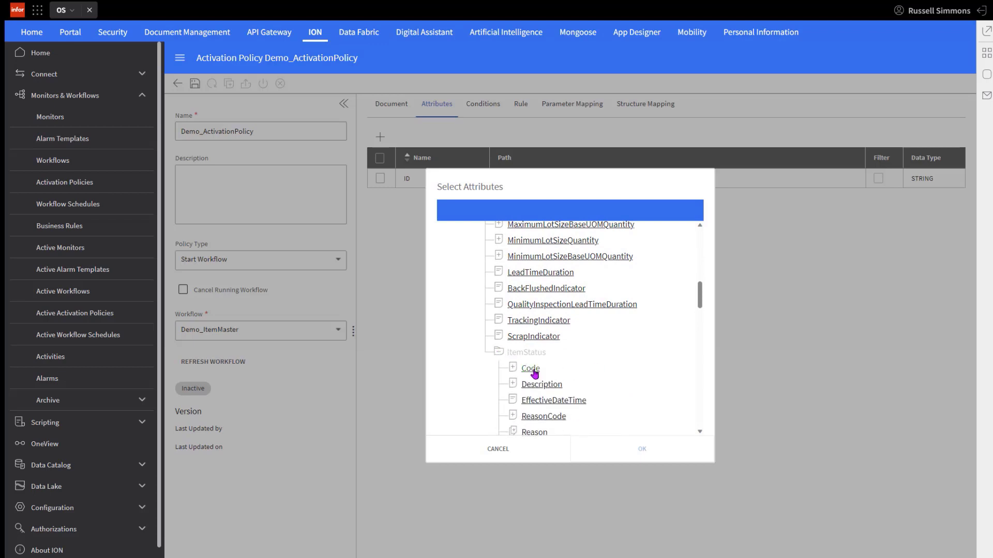
left_click(530, 368)
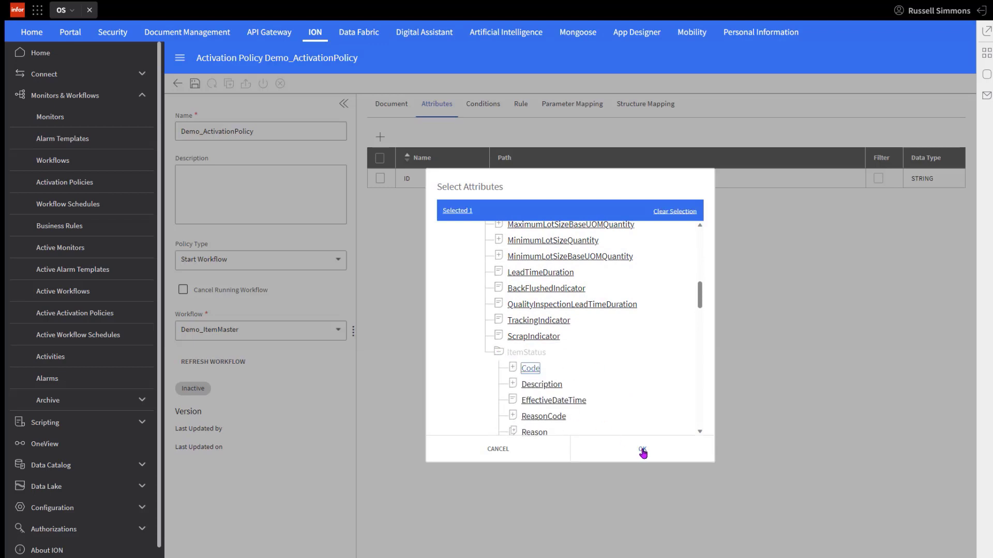
left_click(642, 449)
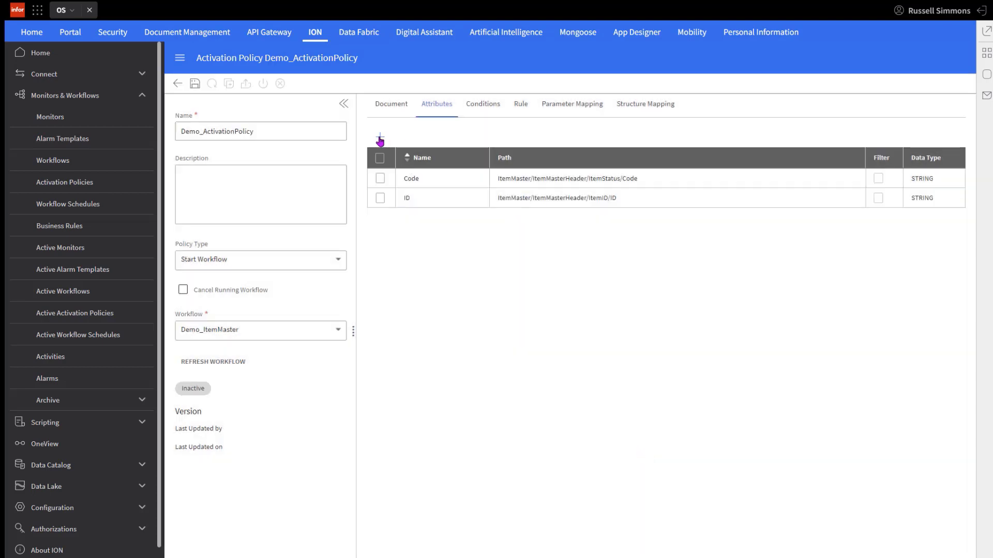
Step: Add the attribute ItemMaster/ItemMasterHeader/Description to the policy
left_click(380, 138)
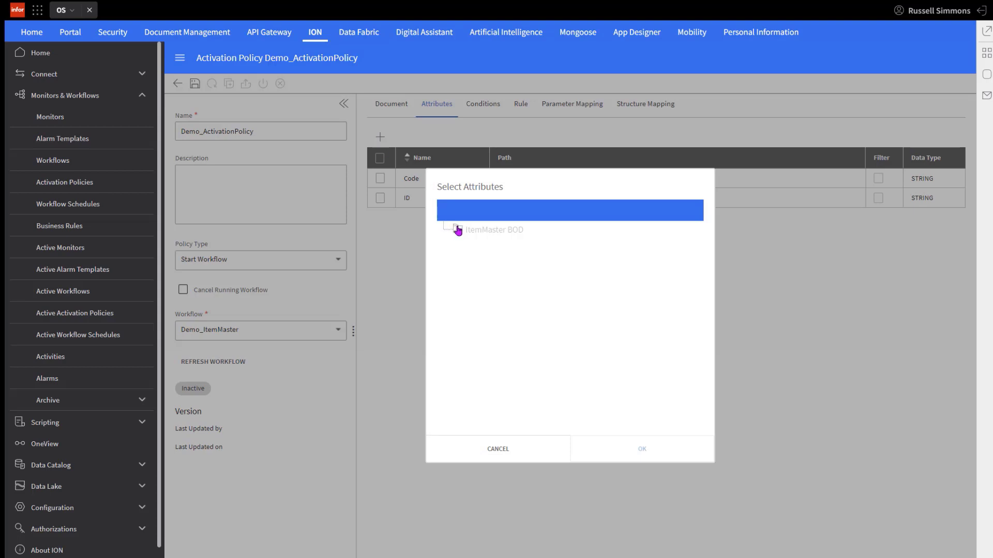
left_click(455, 230)
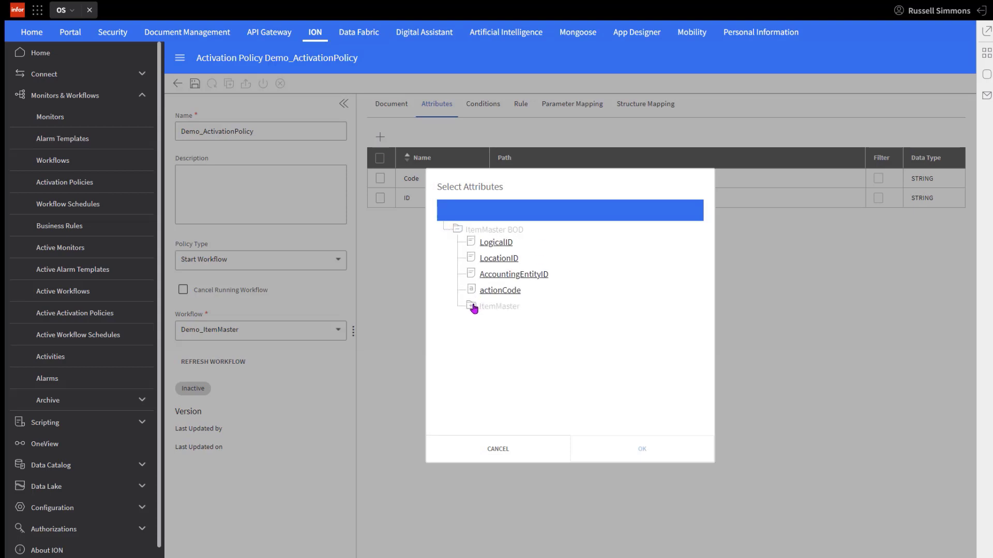
left_click(470, 306)
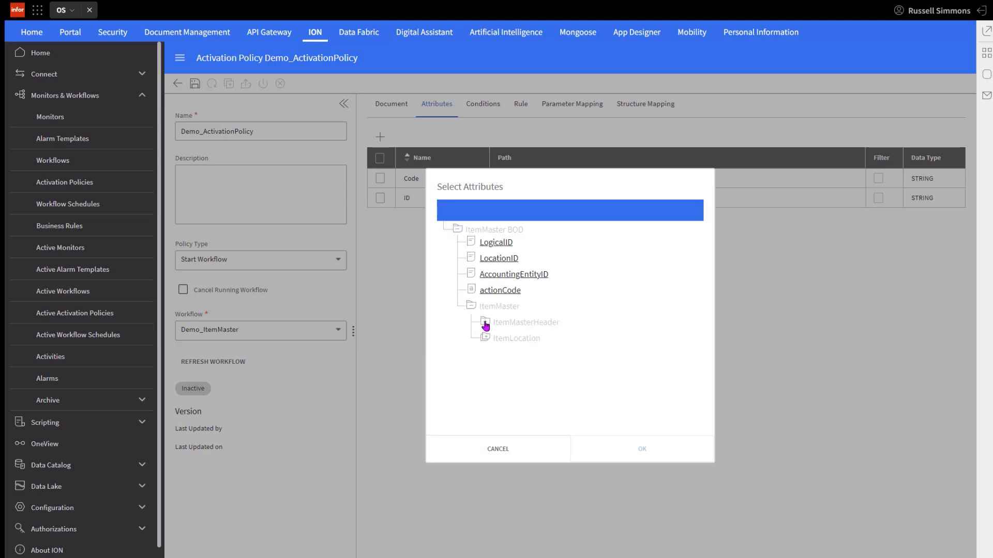
left_click(483, 322)
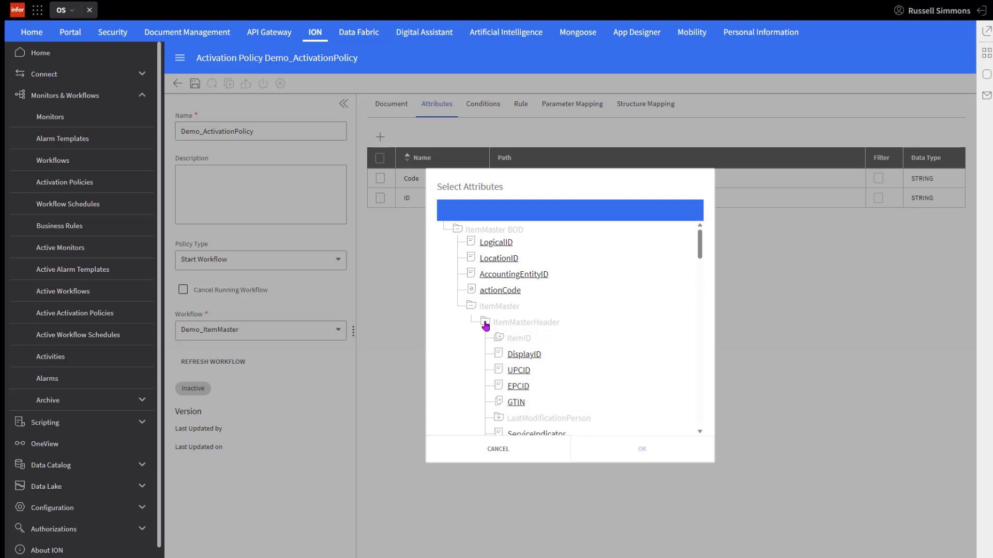
scroll("down", 3)
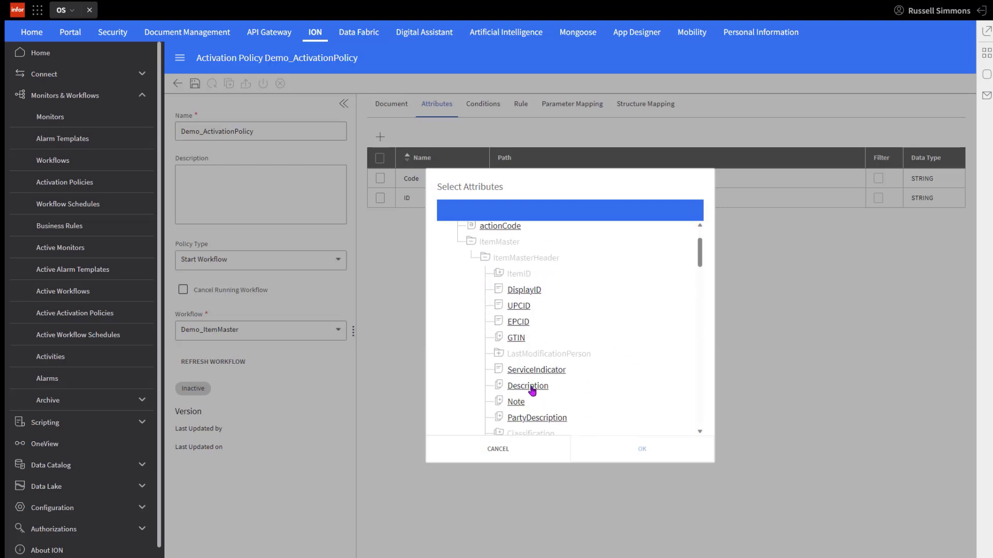
left_click(642, 449)
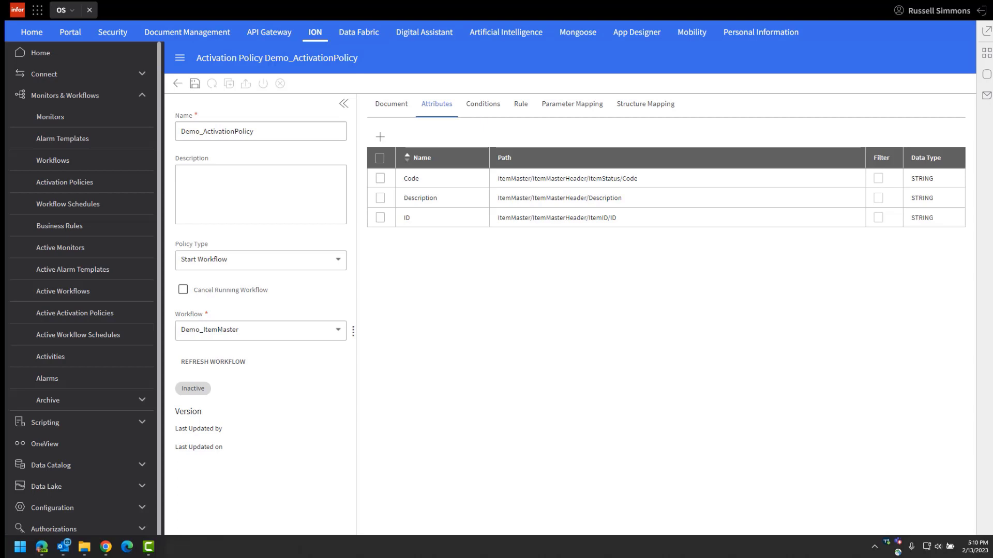
mouse_move(480, 105)
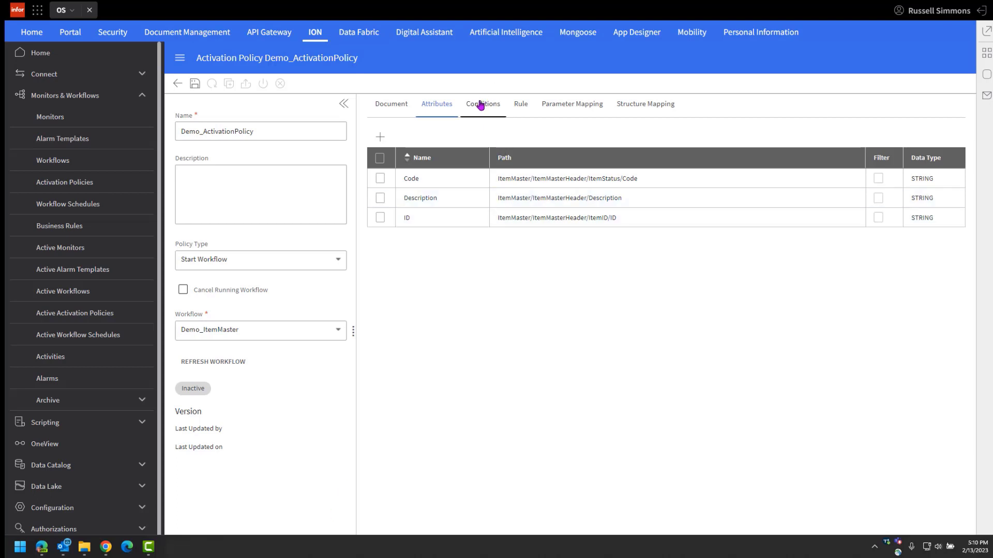
Step: Add condition isOpen with expression [Code] = 'Open'
left_click(483, 104)
type("isOpen")
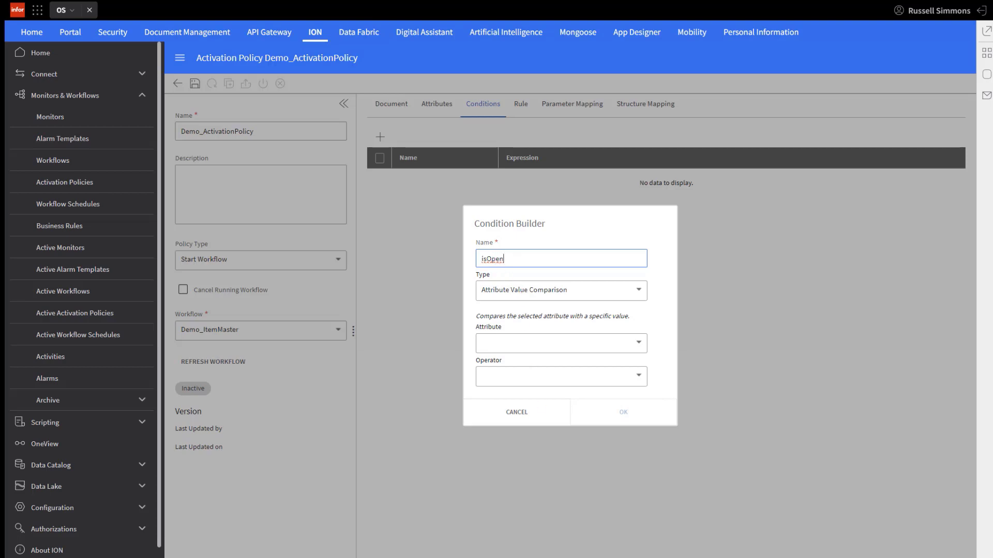
mouse_move(560, 430)
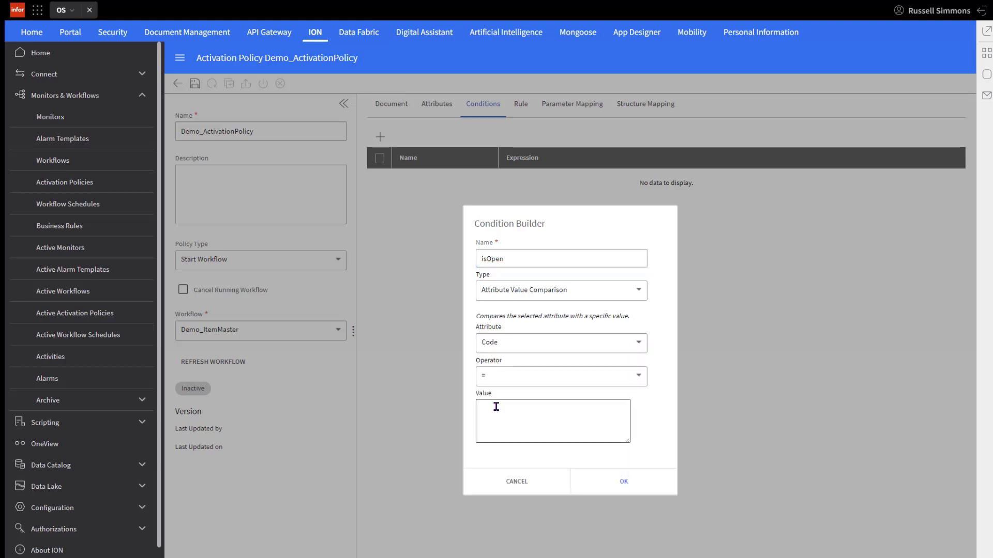
type("Op")
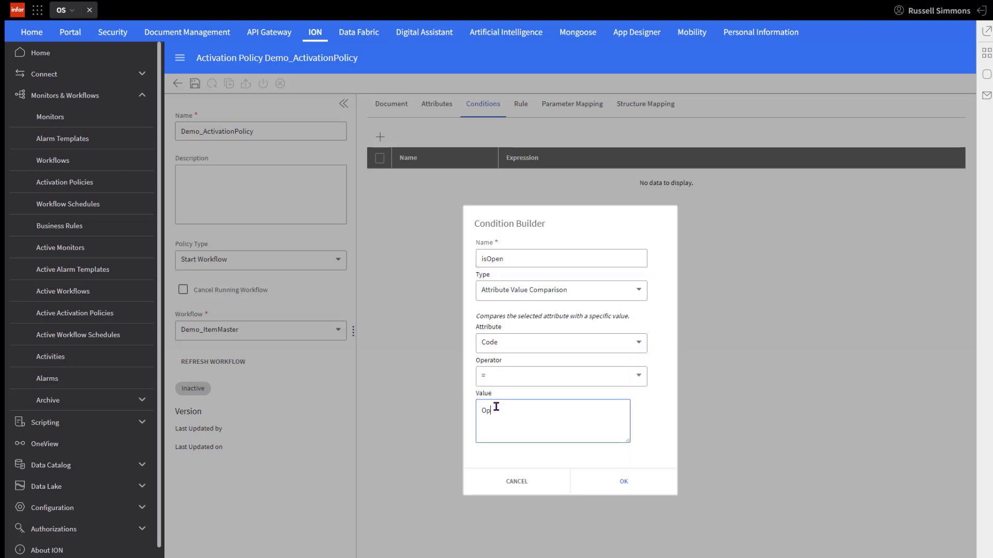
left_click(624, 482)
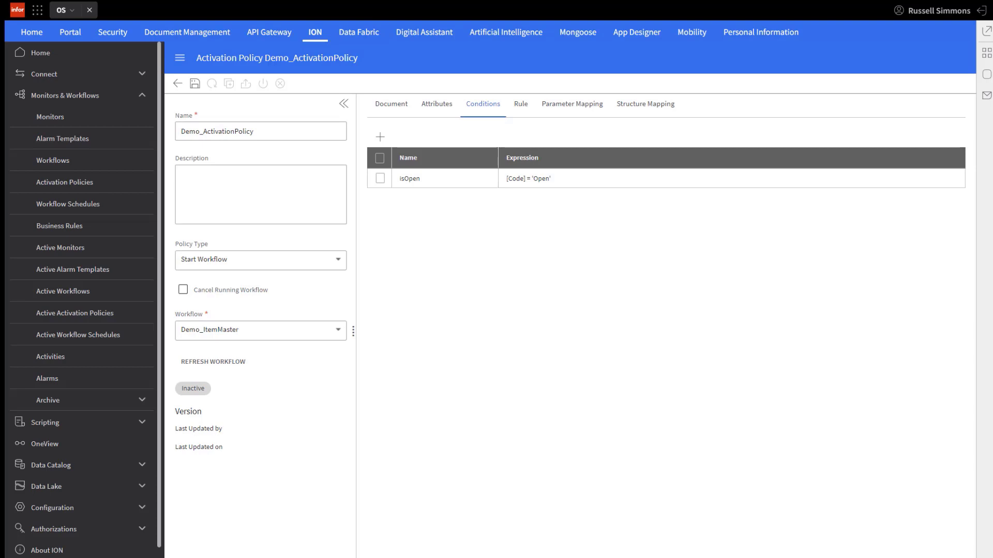
Step: Set the rule to Condition Only using the isOpen condition
left_click(520, 104)
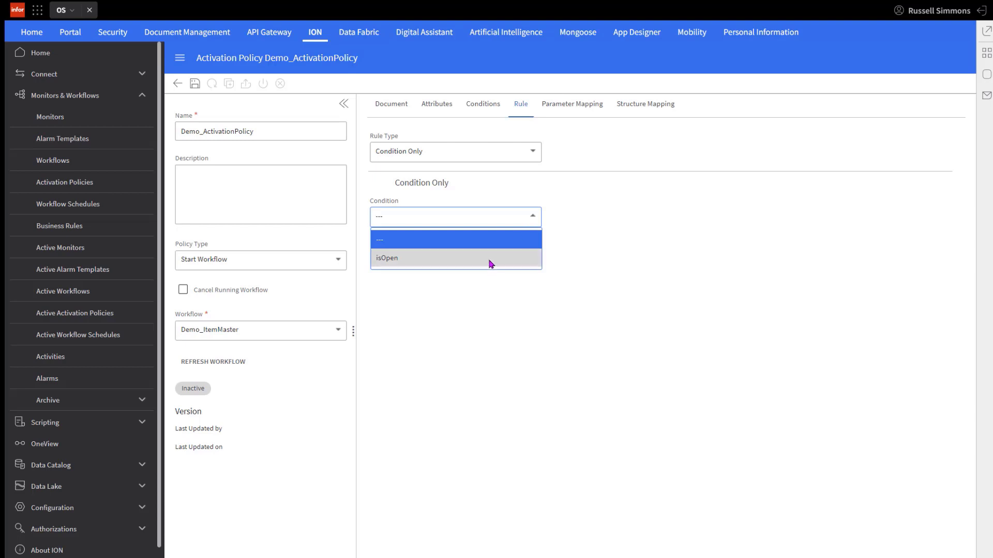
left_click(387, 258)
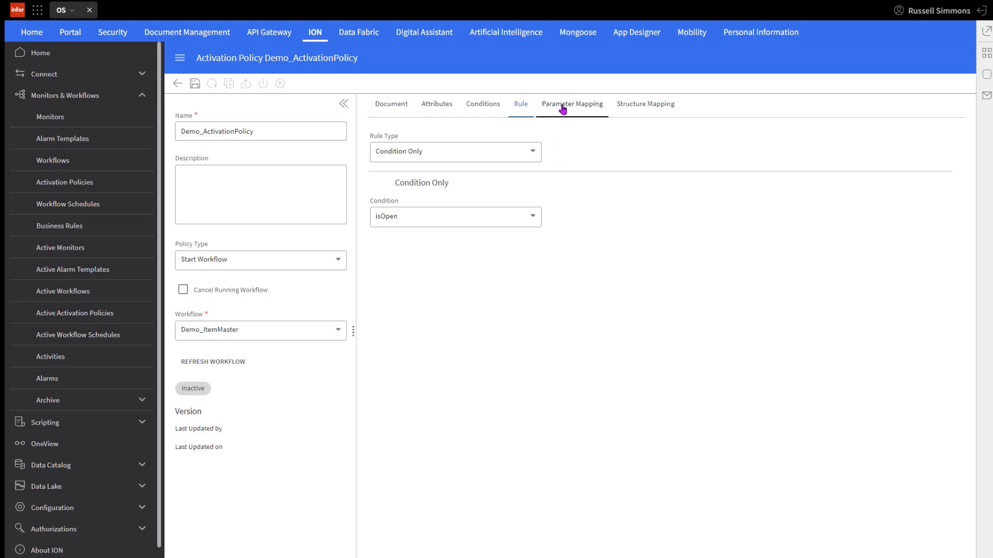
Step: Map workflow parameters Description, ItemNumber and Status to Description, ID and Code
left_click(571, 104)
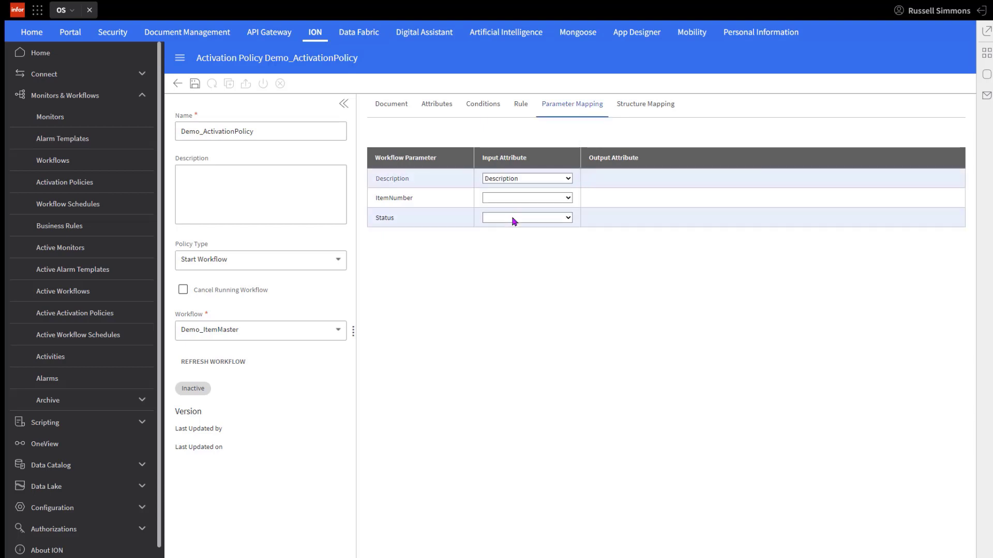
left_click(526, 198)
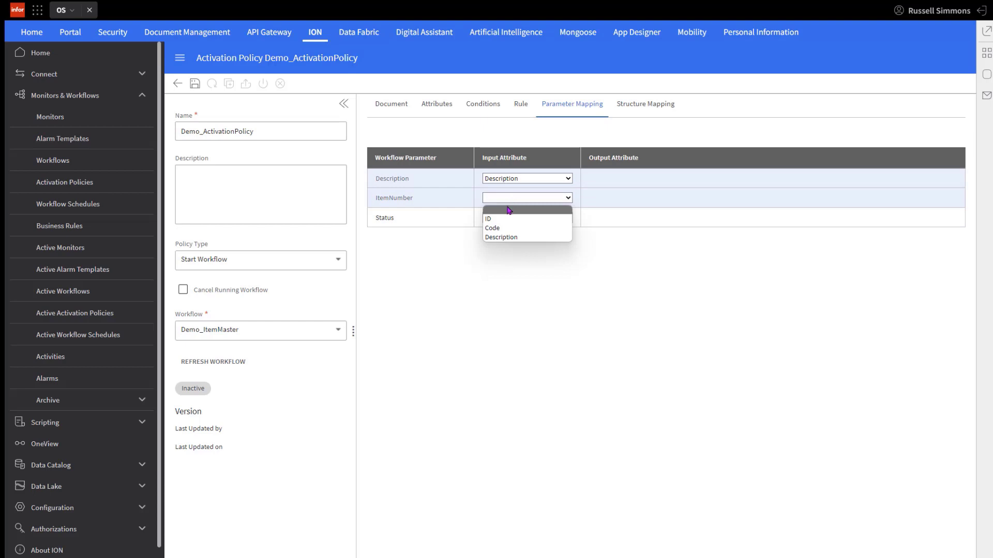
left_click(488, 219)
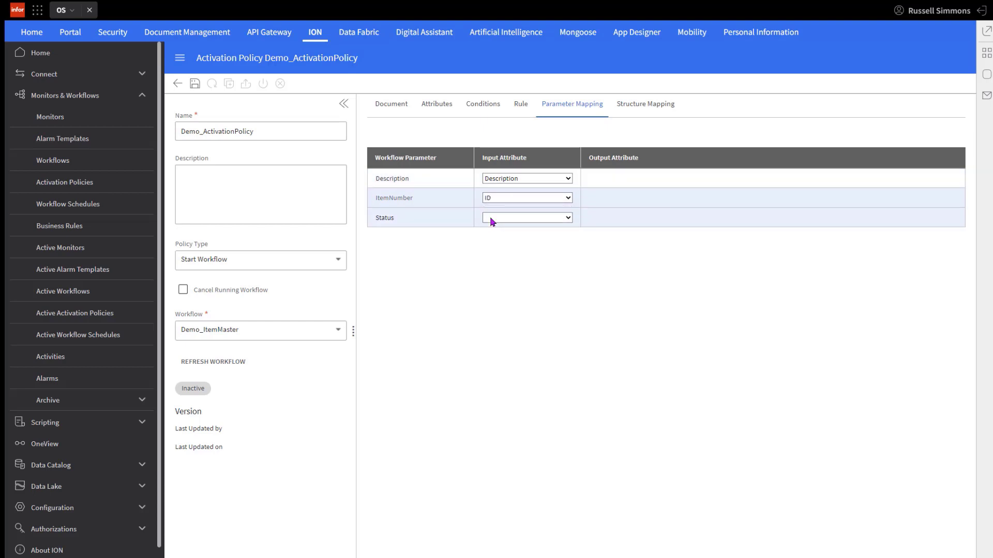
left_click(527, 218)
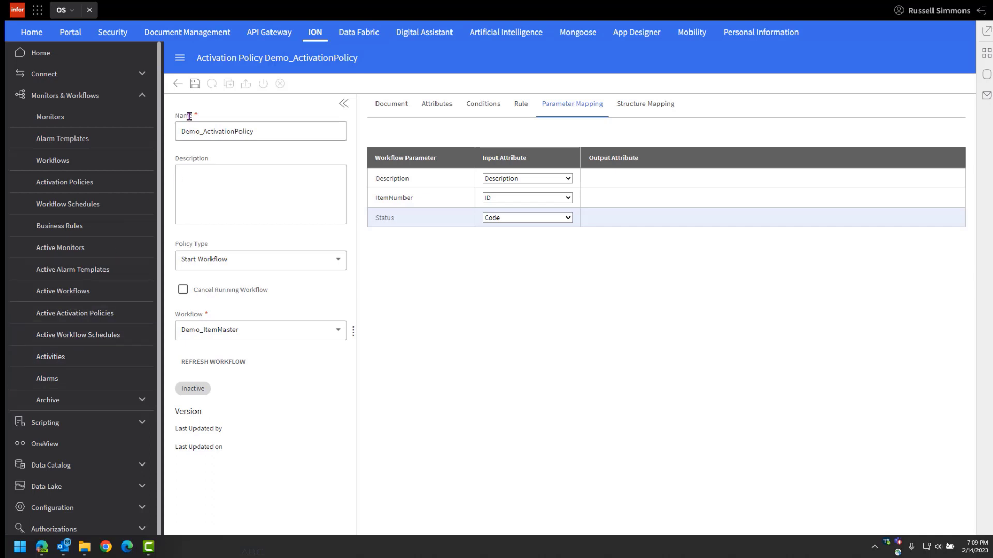
Step: Save Demo_ActivationPolicy as version 3 and activate it
left_click(195, 83)
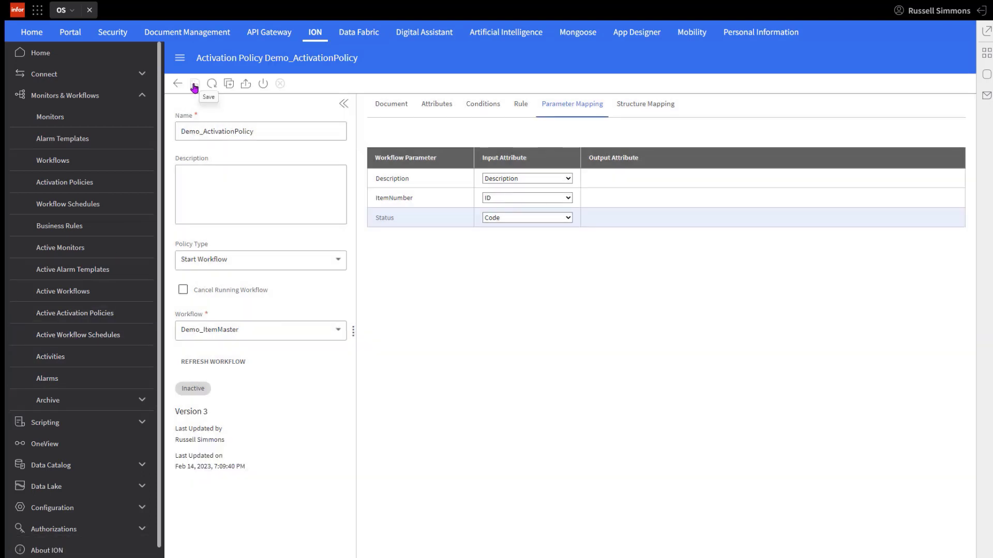
mouse_move(264, 86)
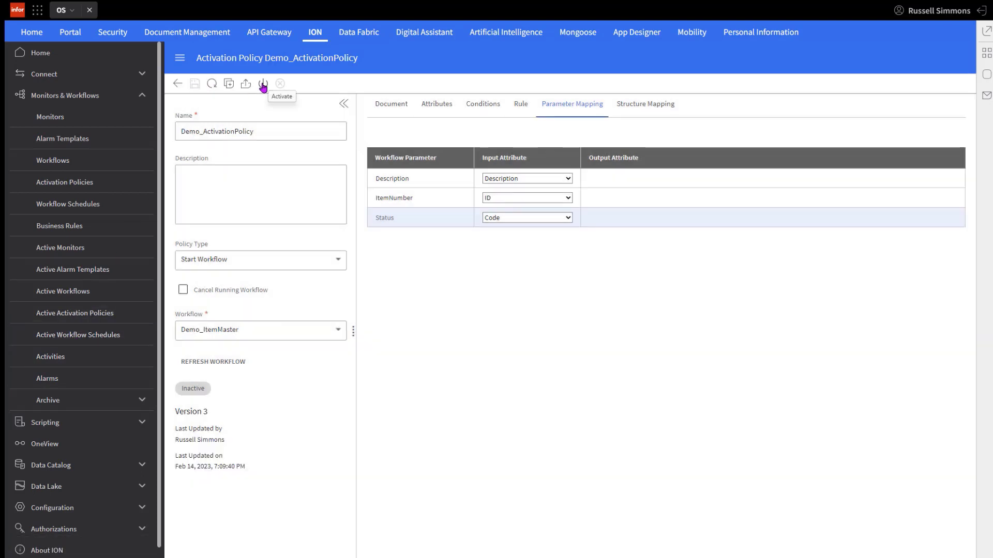
left_click(262, 83)
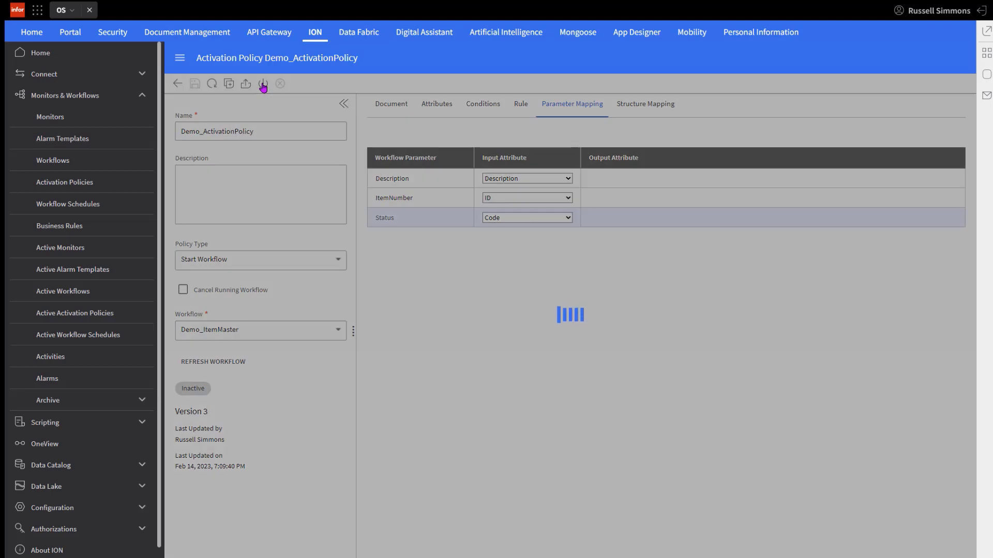
left_click(263, 83)
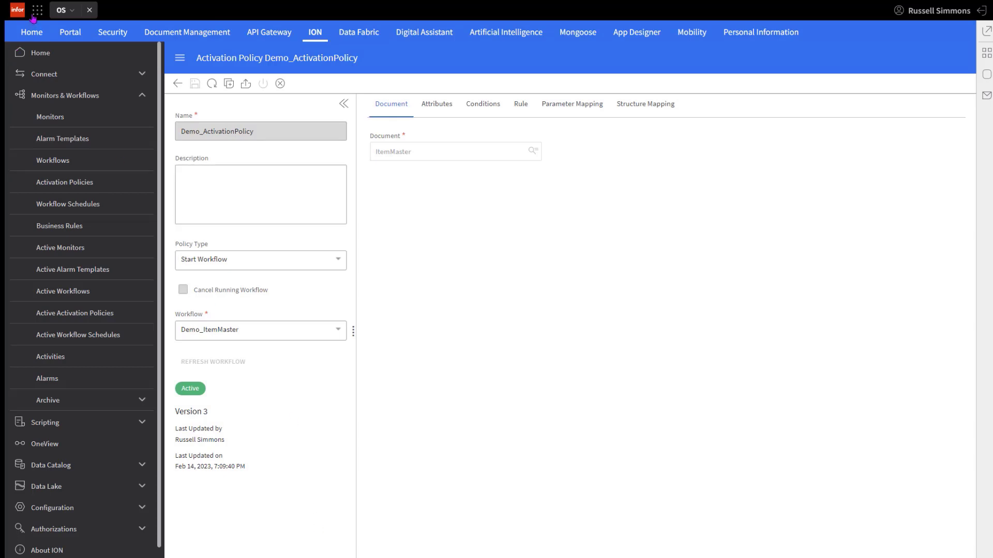
Step: In LN Master Data > Items, open item 01-000066 and add 'Demo' to its MAILBOX.PRT description
left_click(39, 12)
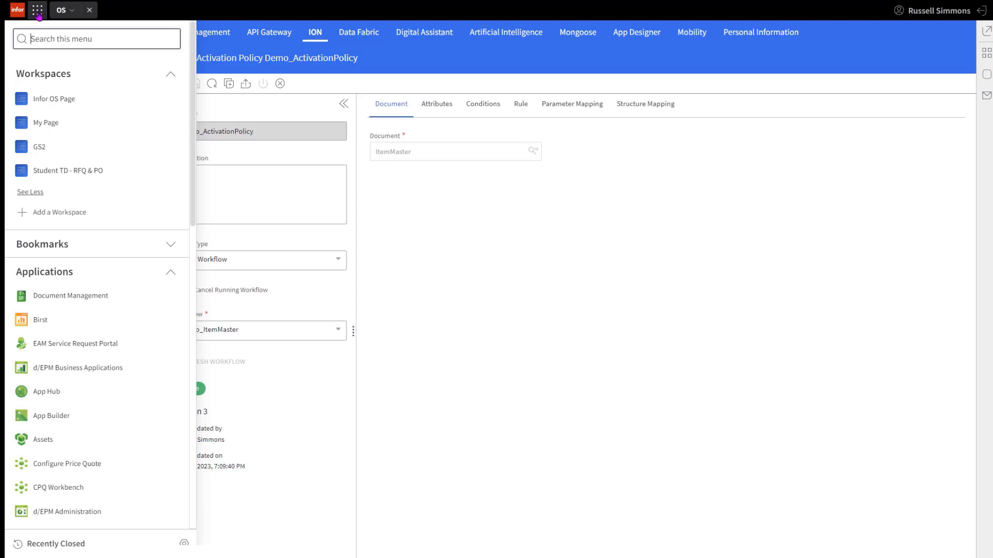
mouse_move(77, 296)
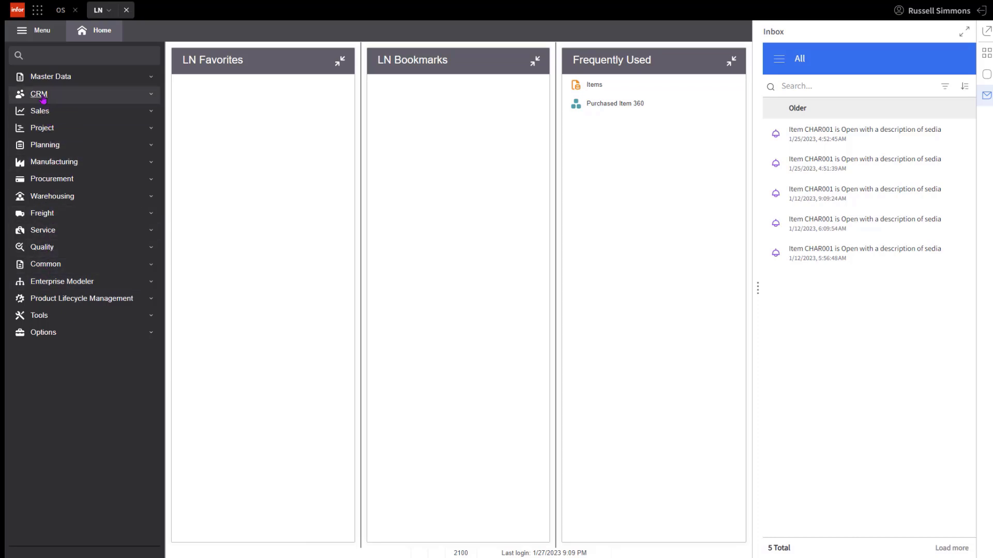
left_click(48, 76)
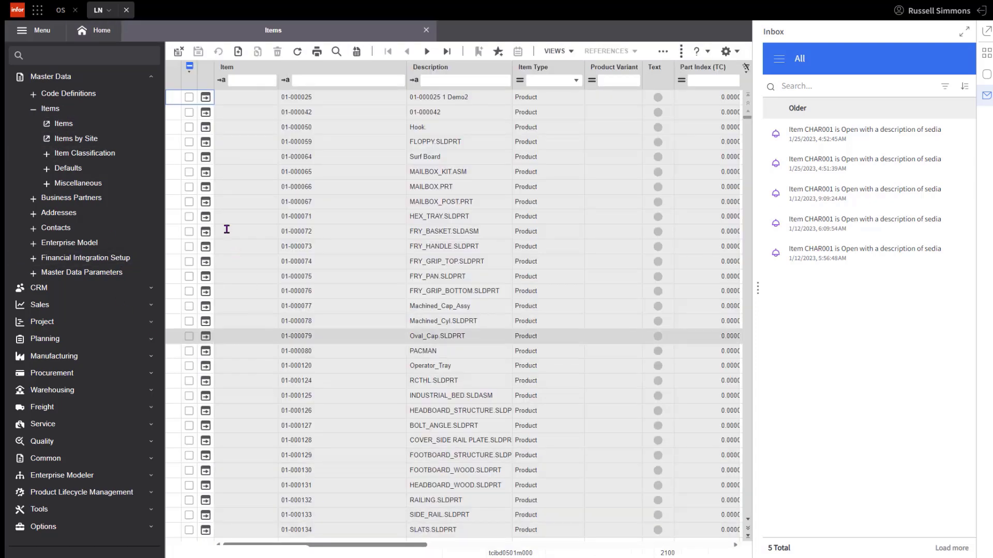
left_click(205, 186)
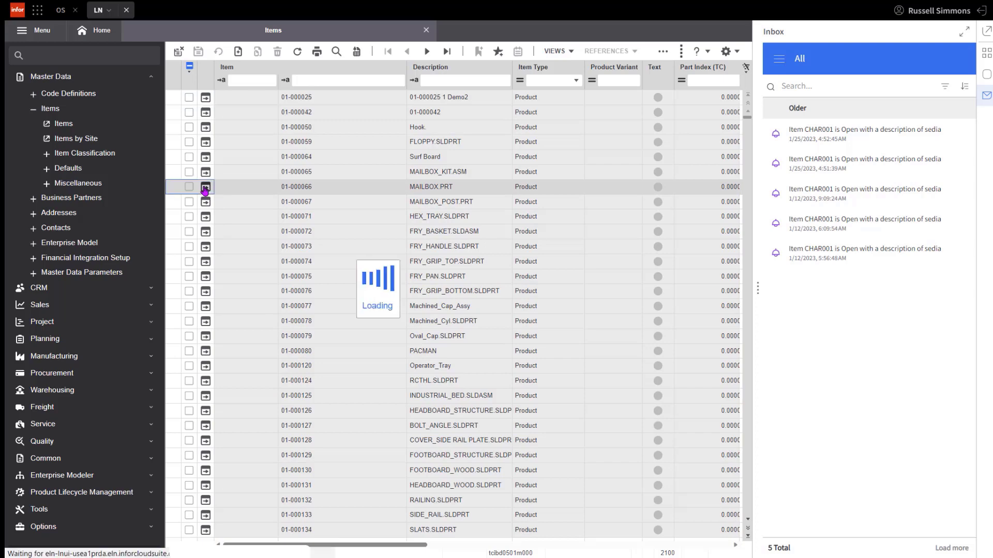
double_click(205, 187)
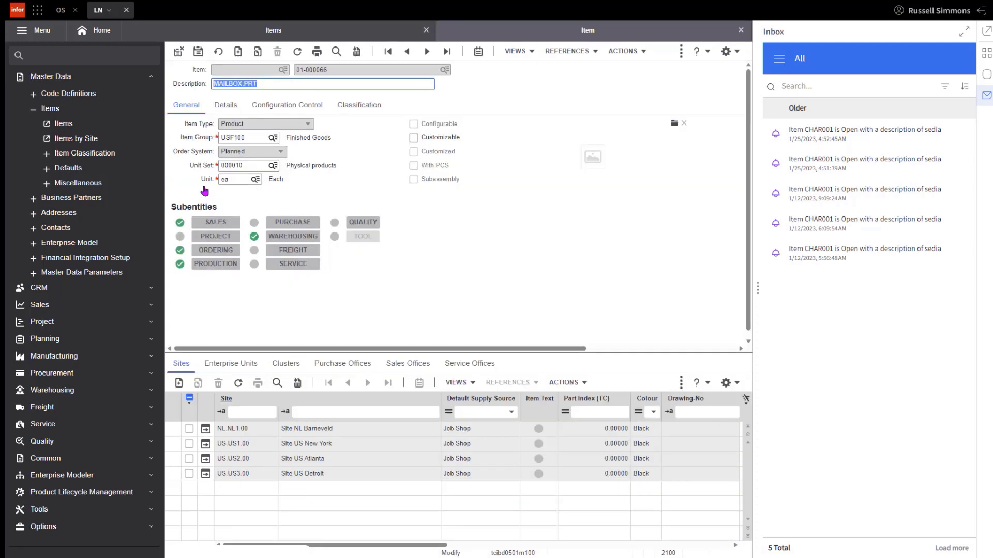
mouse_move(243, 177)
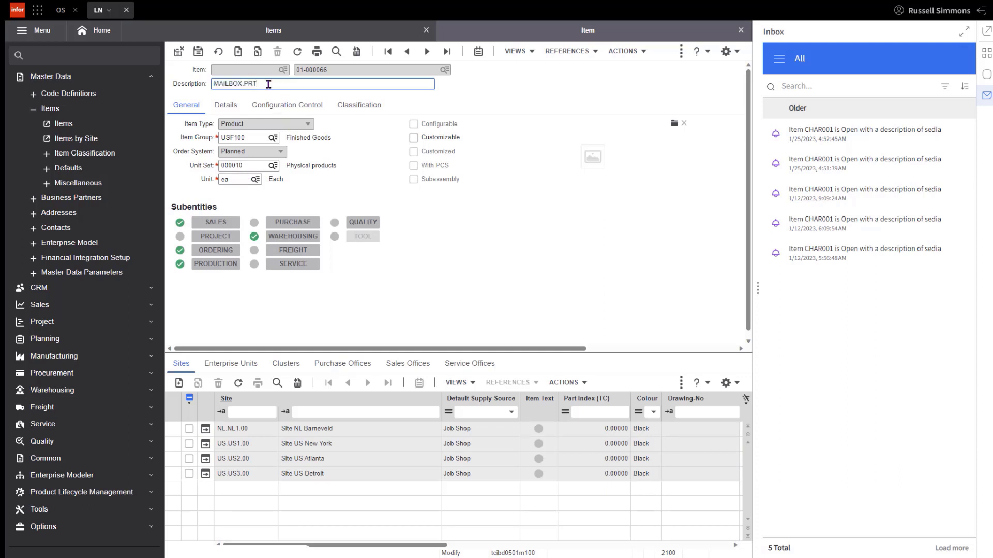
type("Demo_ActivationPolicy")
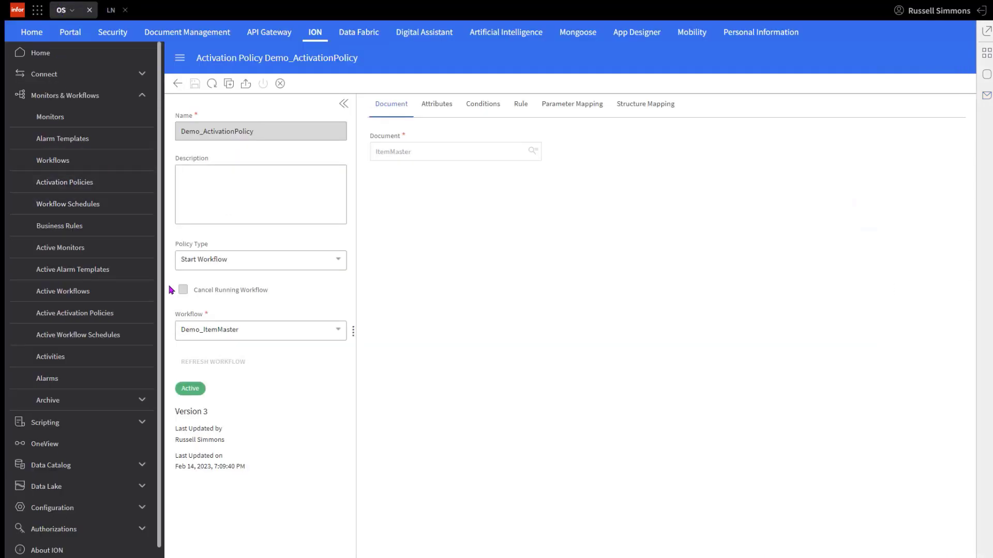
mouse_move(163, 372)
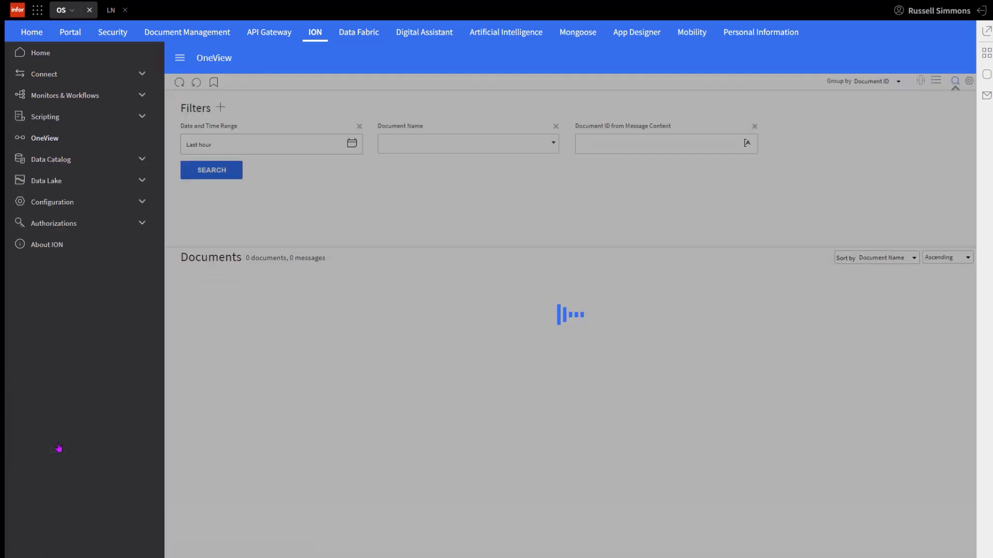
Step: Search OneView for last hour and show the Sync.ItemMaster 01-000066 message timeline
left_click(211, 170)
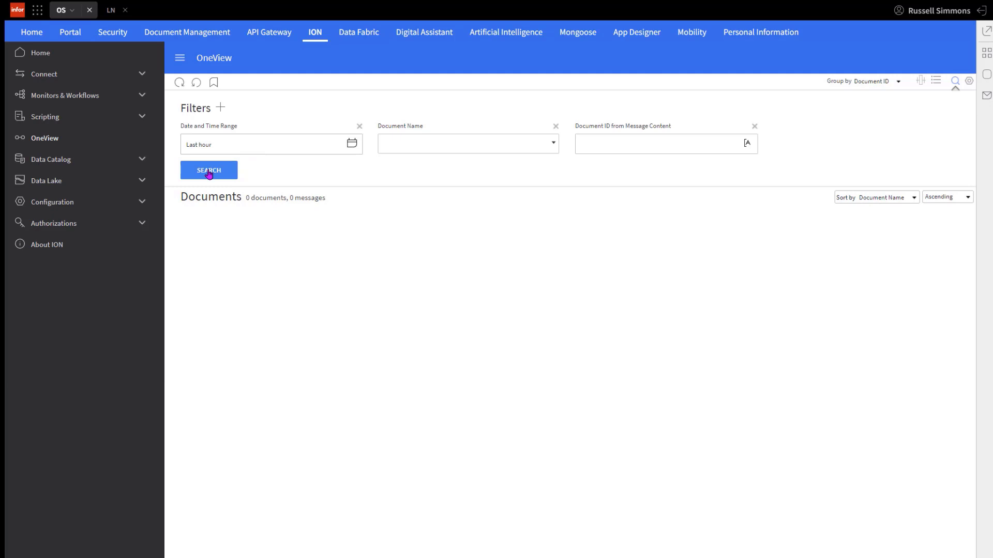
left_click(208, 170)
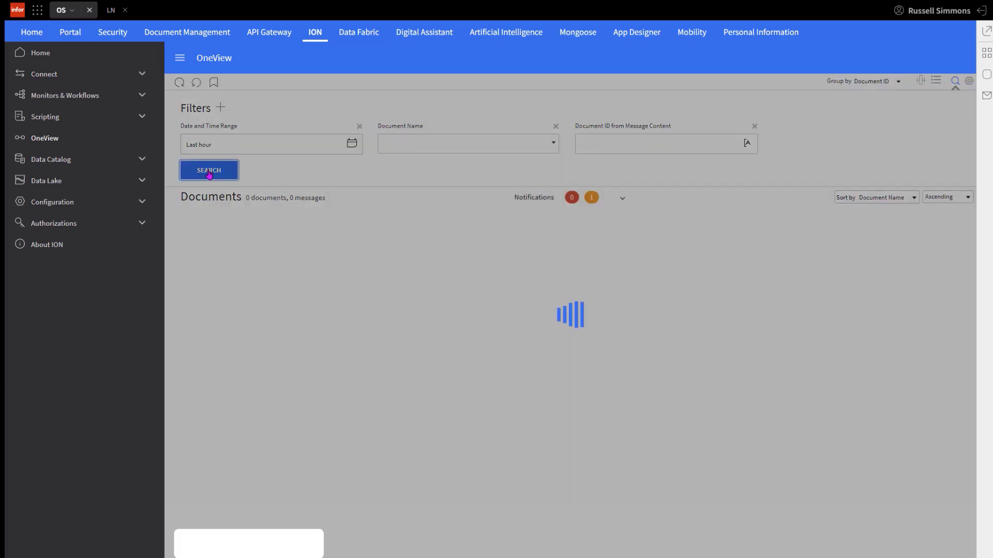
left_click(209, 171)
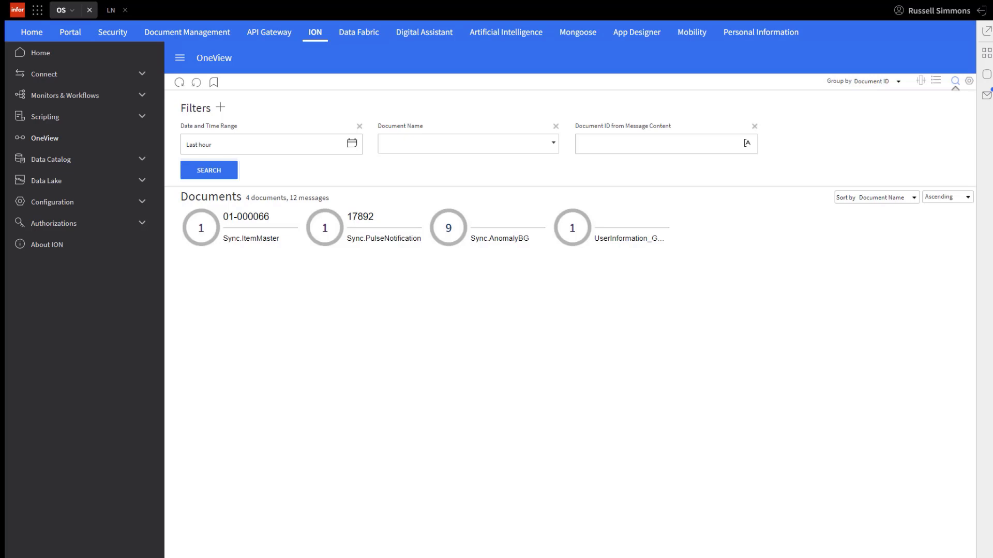
mouse_move(190, 452)
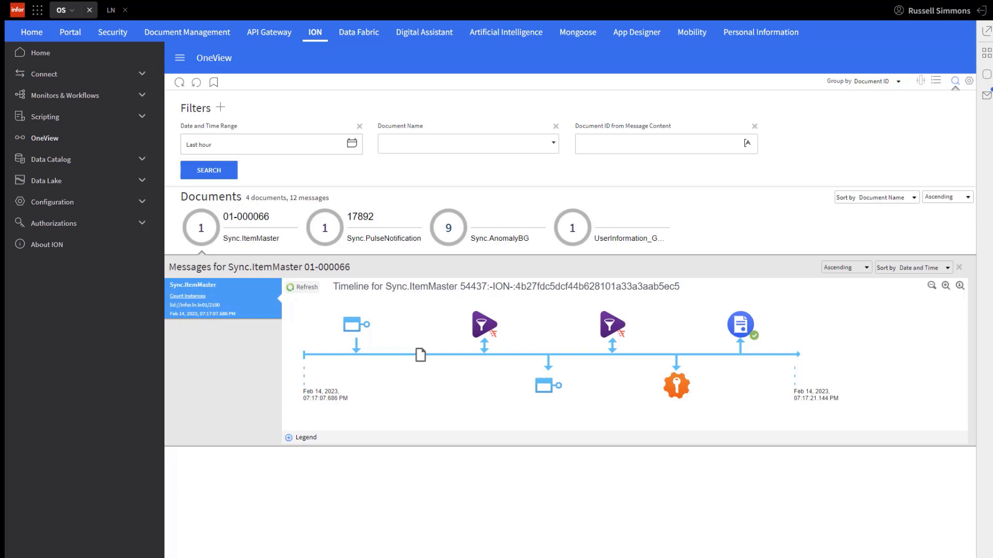
mouse_move(181, 132)
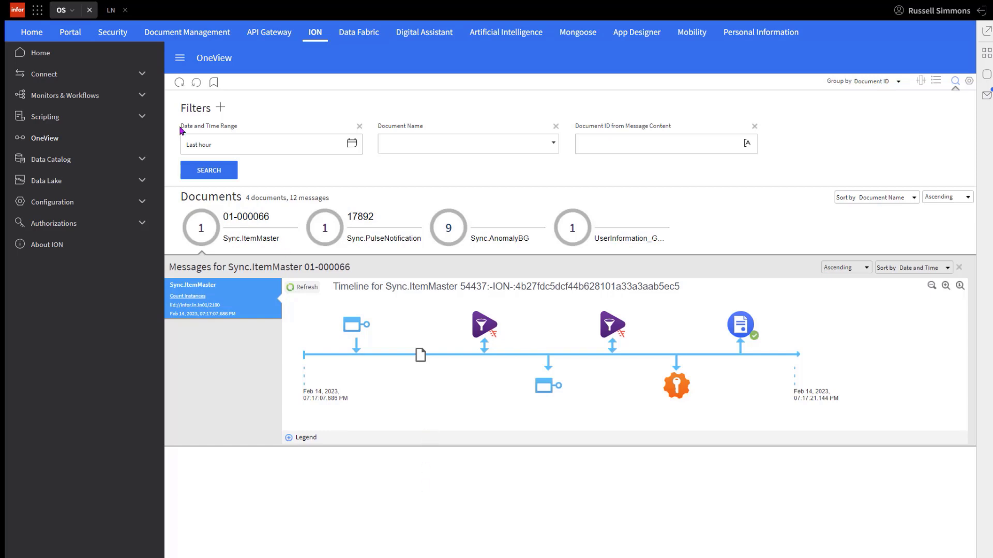
left_click(31, 32)
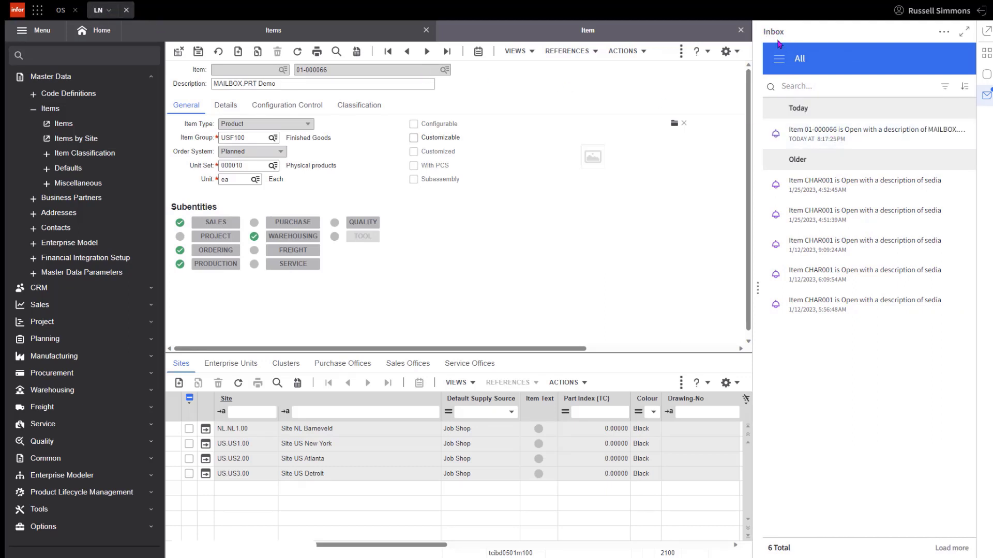
mouse_move(822, 136)
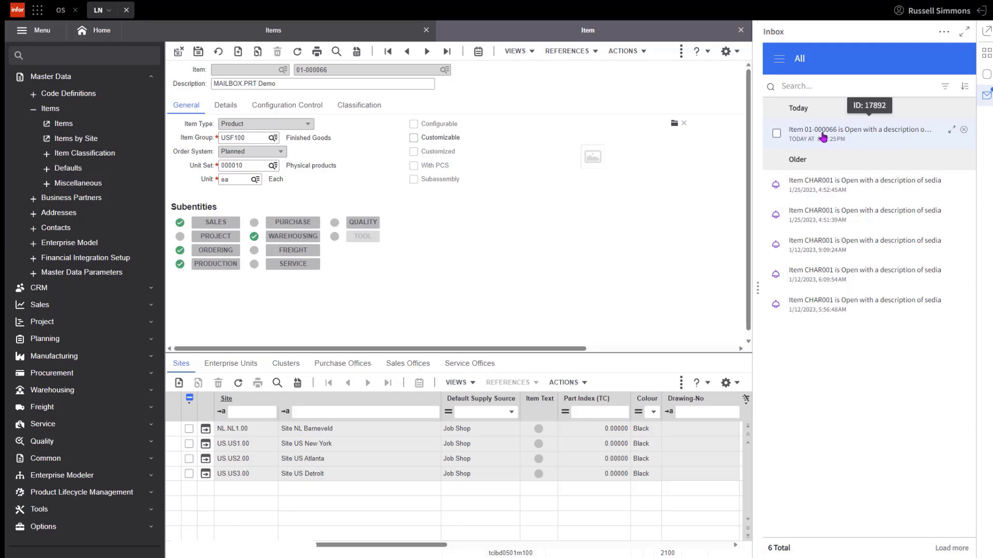
Step: Open Today's item 01-000066 notification and expand it to show Status Open, MAILBOX.PRT Demo
left_click(861, 129)
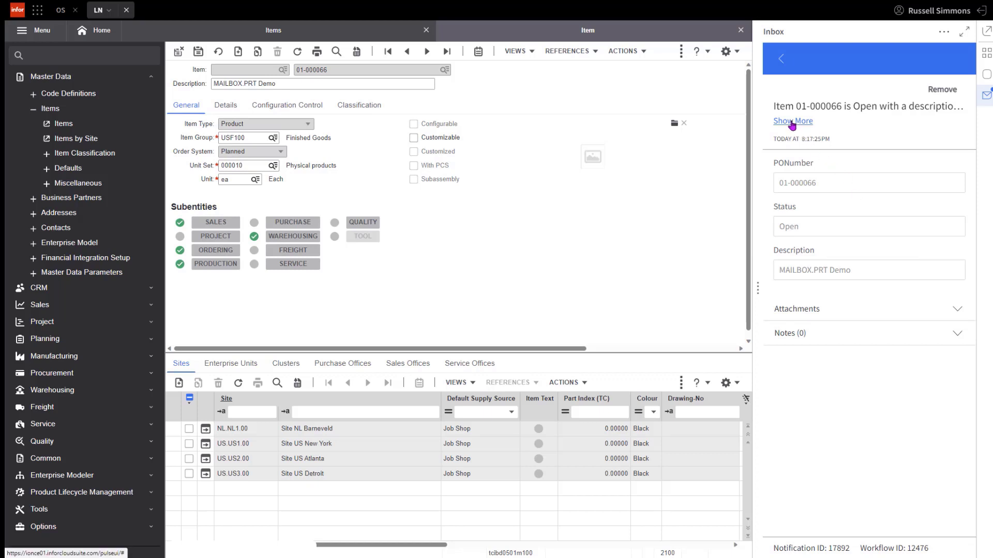
left_click(791, 120)
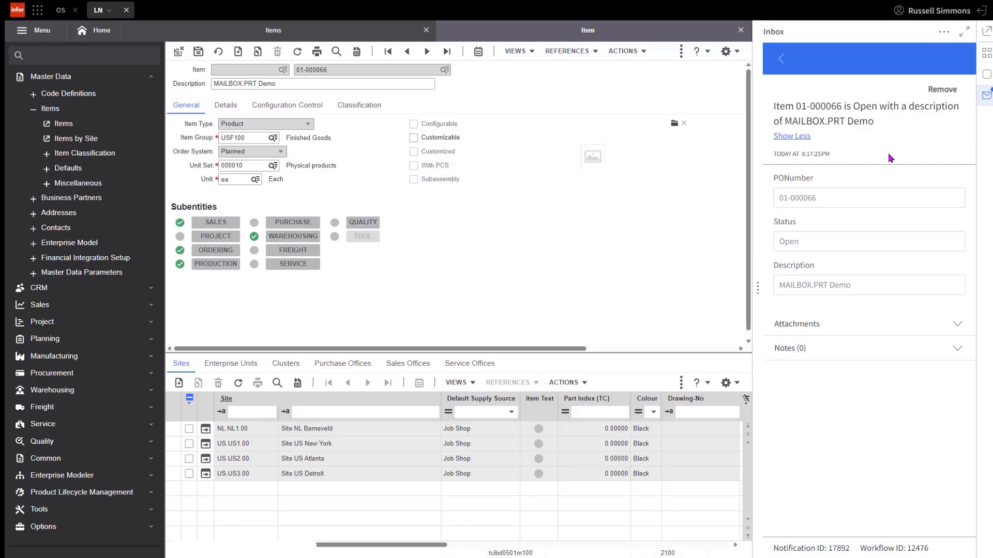
mouse_move(887, 162)
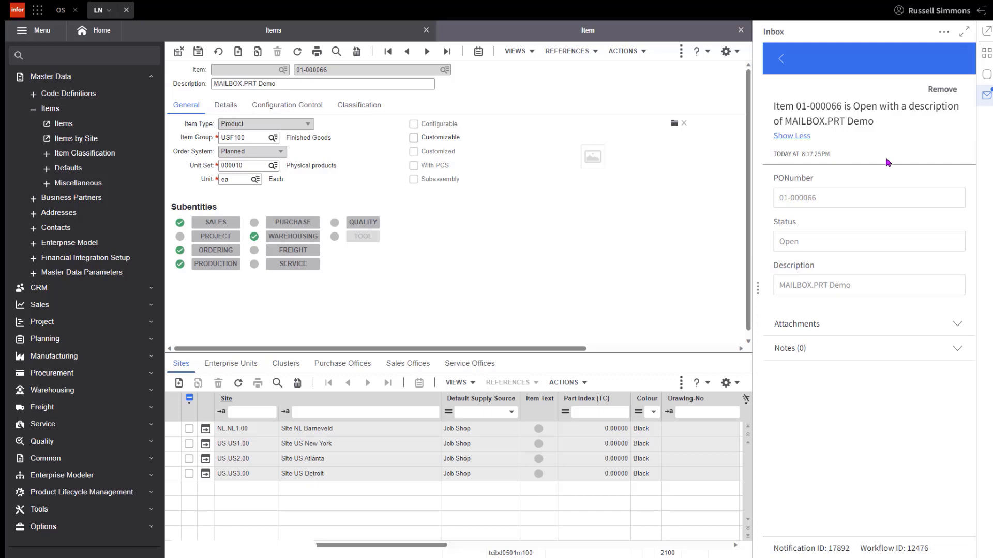